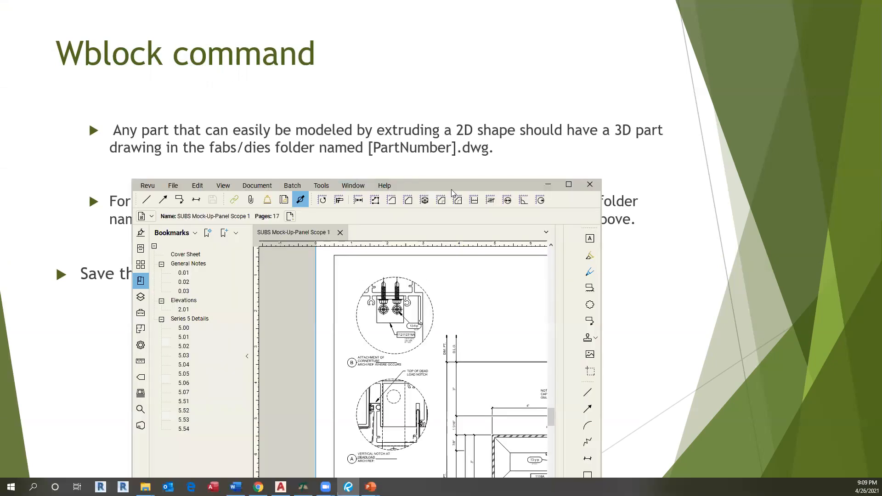
Step: Expand the Revu viewer to full screen on the SRT-6104 detail of sheet 5.03
{"action": "left_click", "coordinate": [569, 184]}
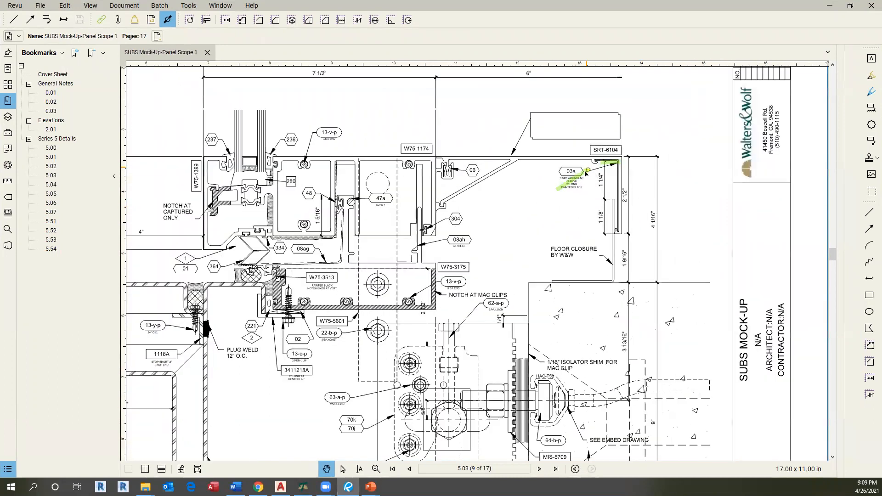
{"action": "mouse_move", "coordinate": [618, 224]}
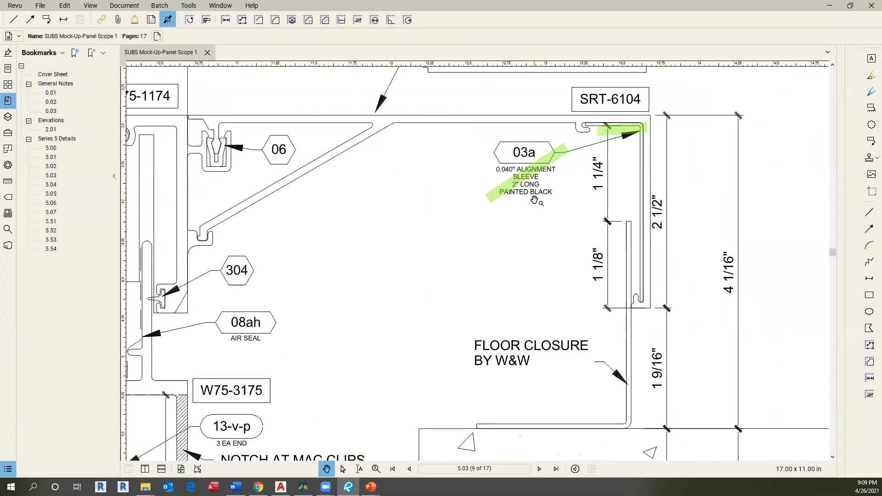
{"action": "mouse_move", "coordinate": [539, 189]}
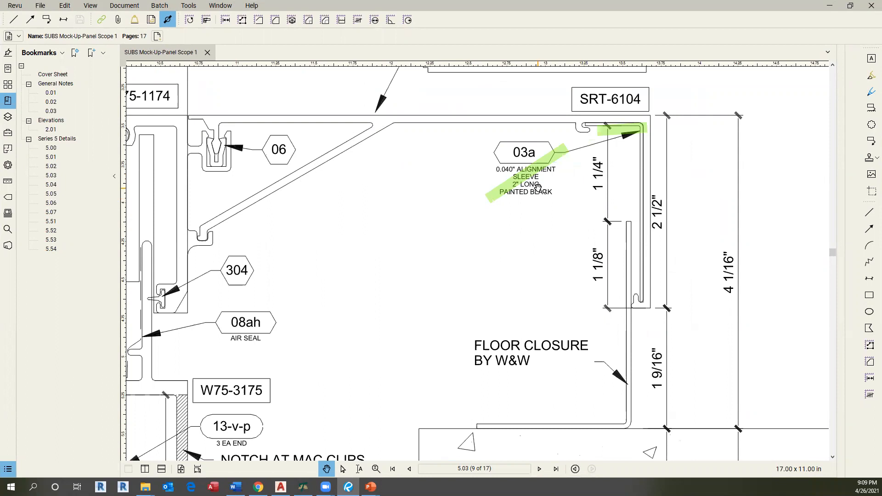
{"action": "mouse_move", "coordinate": [648, 307]}
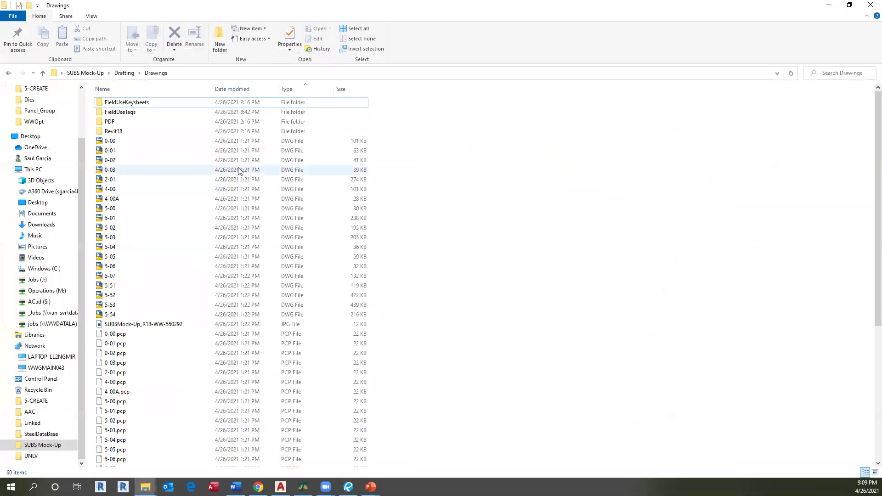
Step: Select 5-03.dwg and navigate Drafting > Takeoff > Panel_Group > BrakeShape_ShopUse
{"action": "left_click", "coordinate": [110, 237]}
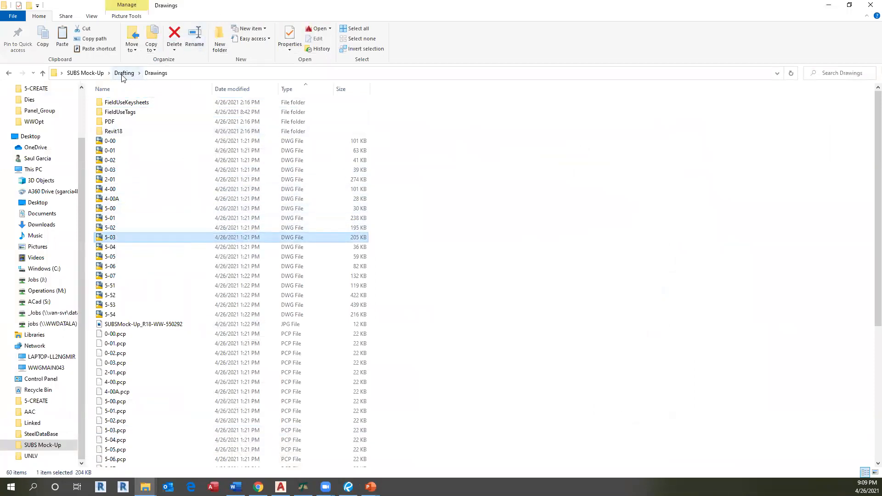
{"action": "left_click", "coordinate": [123, 73]}
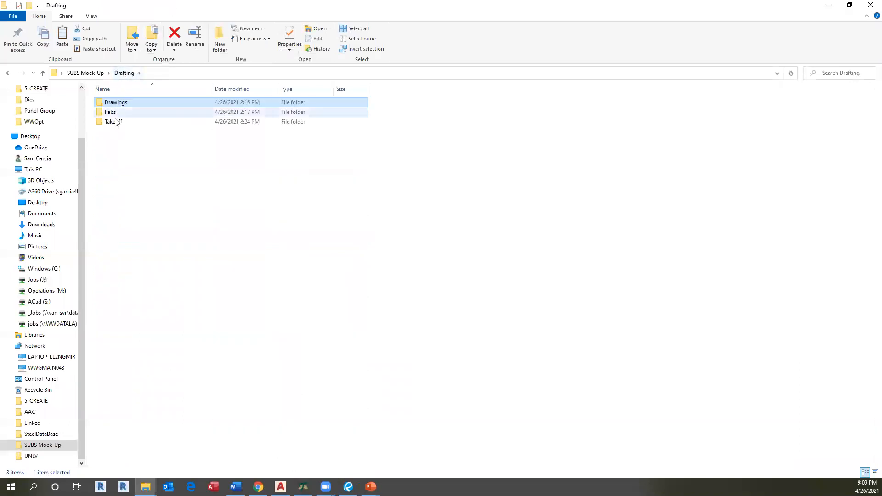
{"action": "double_click", "coordinate": [113, 121]}
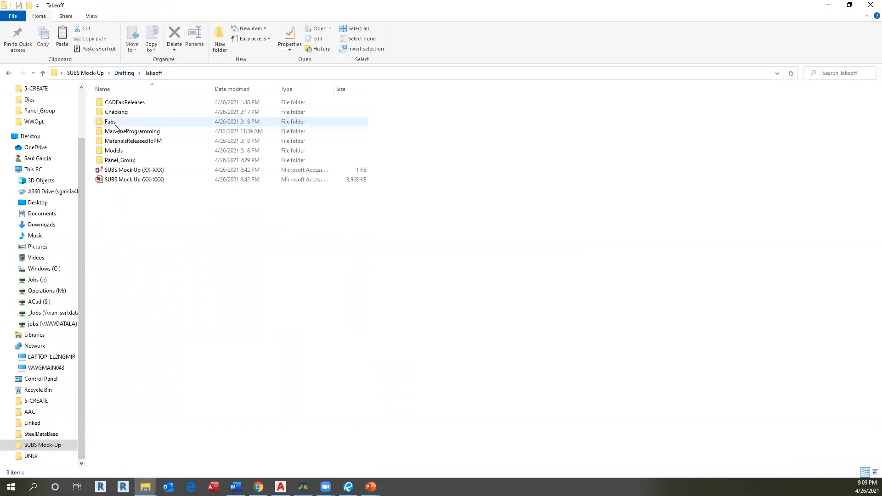
{"action": "left_click", "coordinate": [120, 160]}
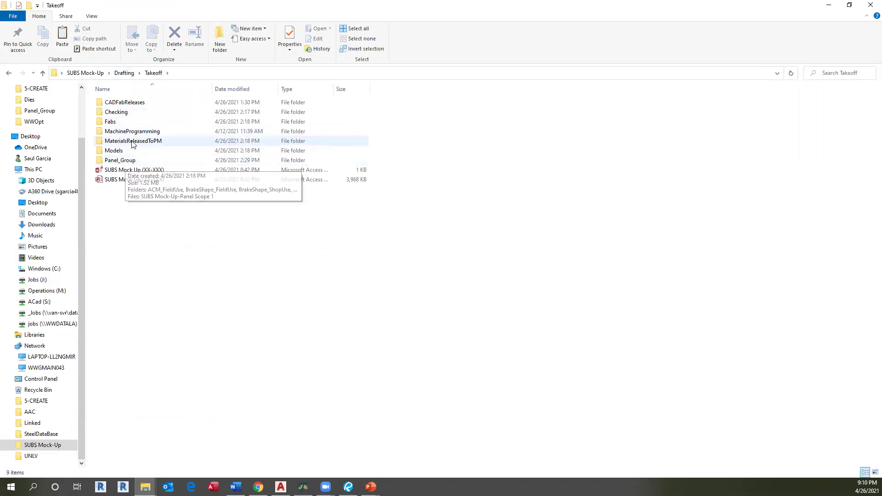
{"action": "double_click", "coordinate": [121, 160]}
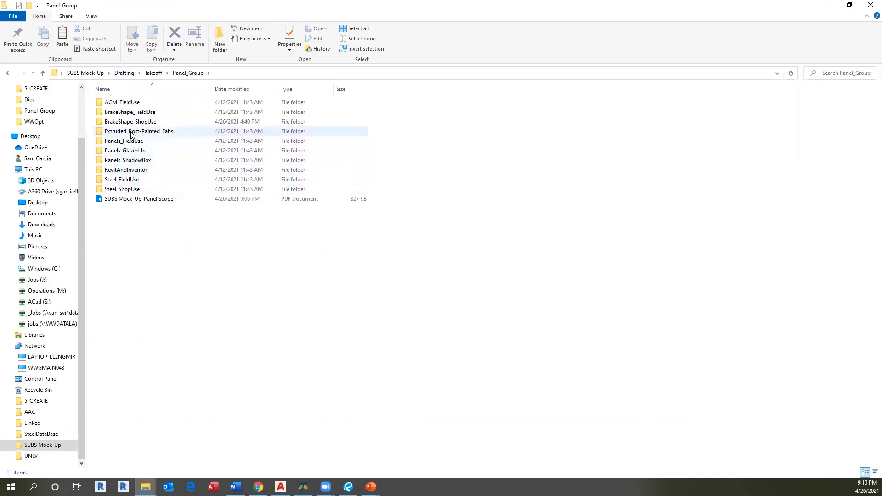
{"action": "left_click", "coordinate": [132, 122]}
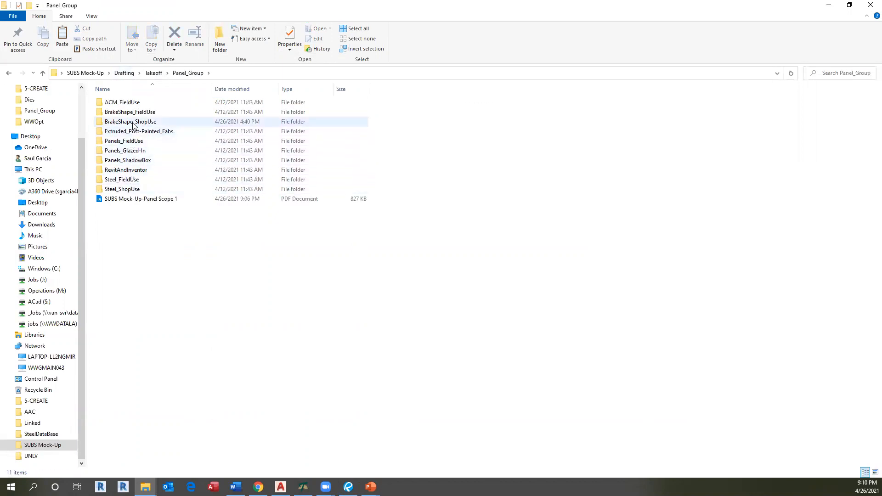
{"action": "double_click", "coordinate": [132, 122]}
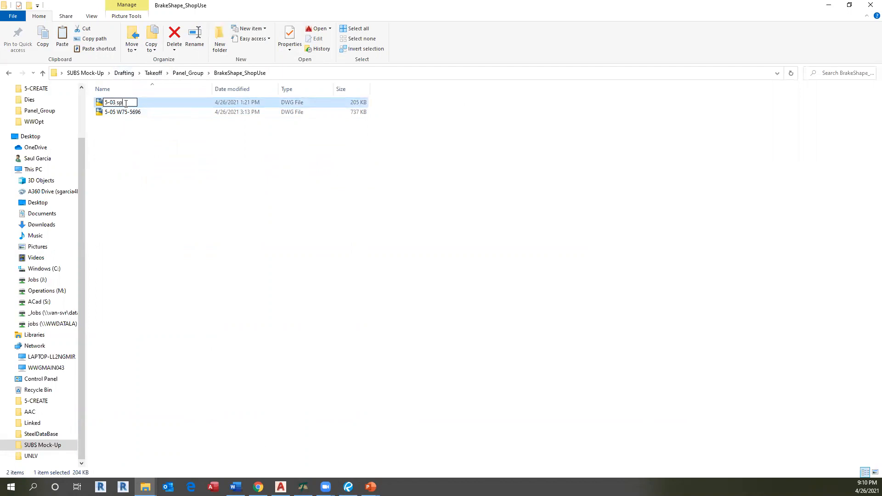
Step: Paste the copy there and rename it 5-03 SPL
{"action": "type", "text": "SPLT"}
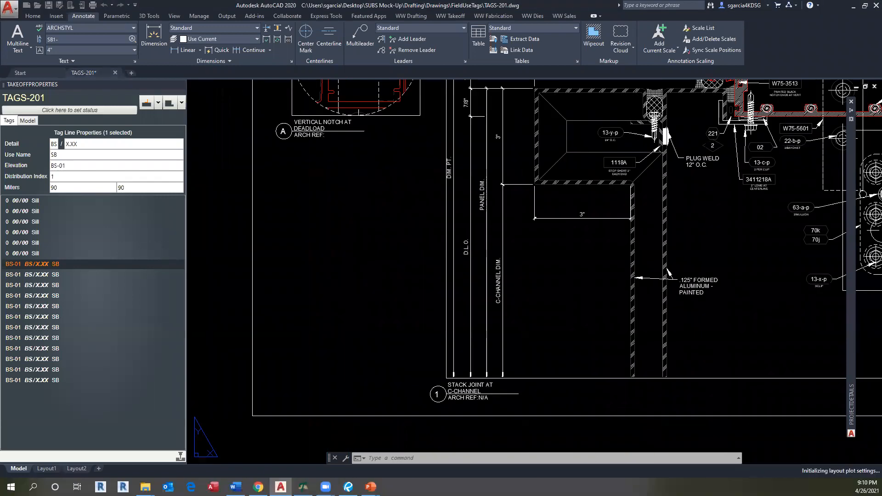
Step: Open 5-03 SPL.dwg ignoring unresolved references, then draw and offset a guide line along the profile
{"action": "left_click", "coordinate": [138, 73]}
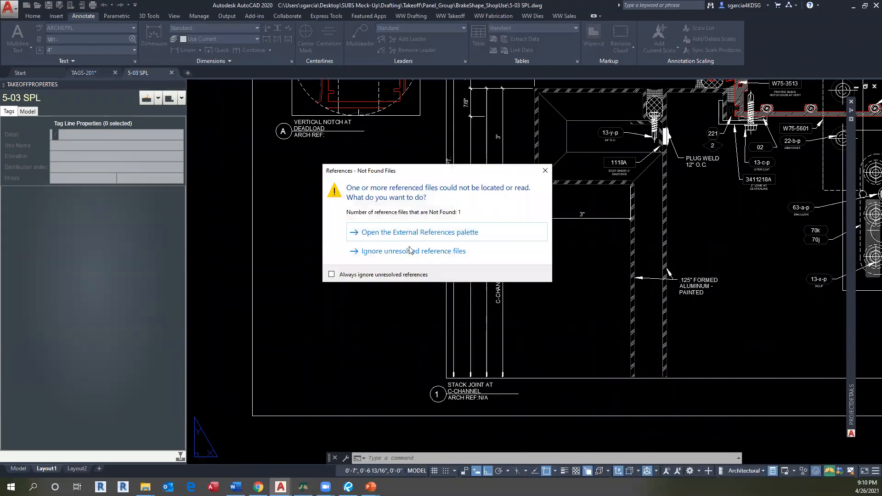
{"action": "left_click", "coordinate": [414, 251]}
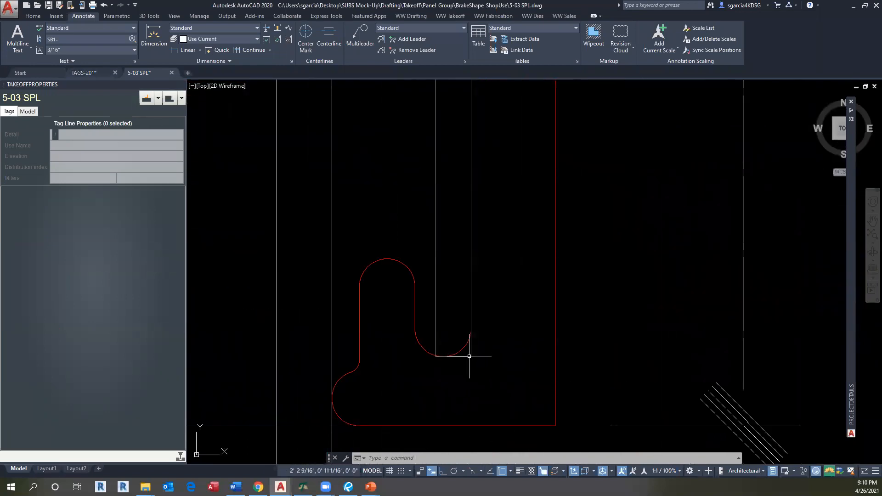
{"action": "mouse_move", "coordinate": [442, 368]}
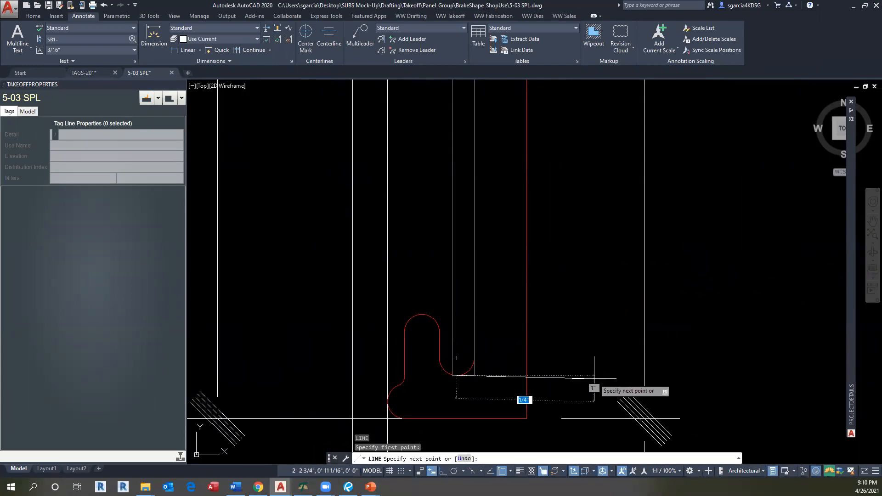
{"action": "key", "text": "Escape"}
{"action": "type", "text": "1"}
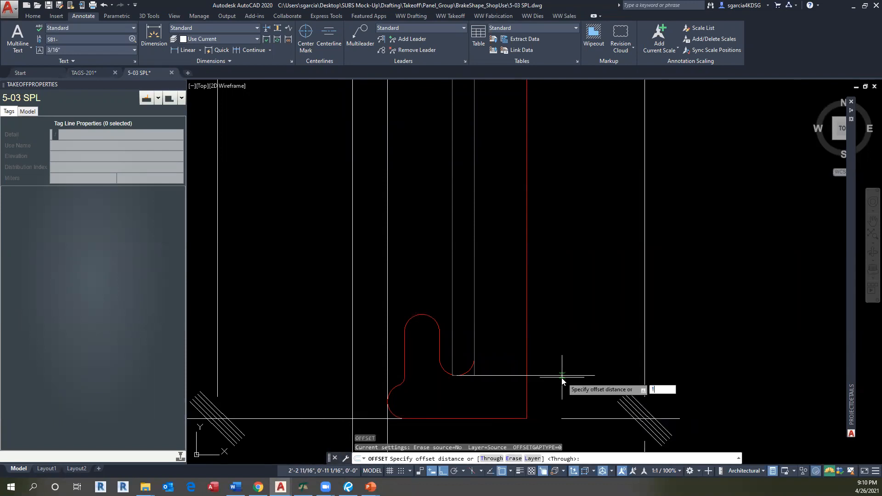
{"action": "key", "text": "Enter"}
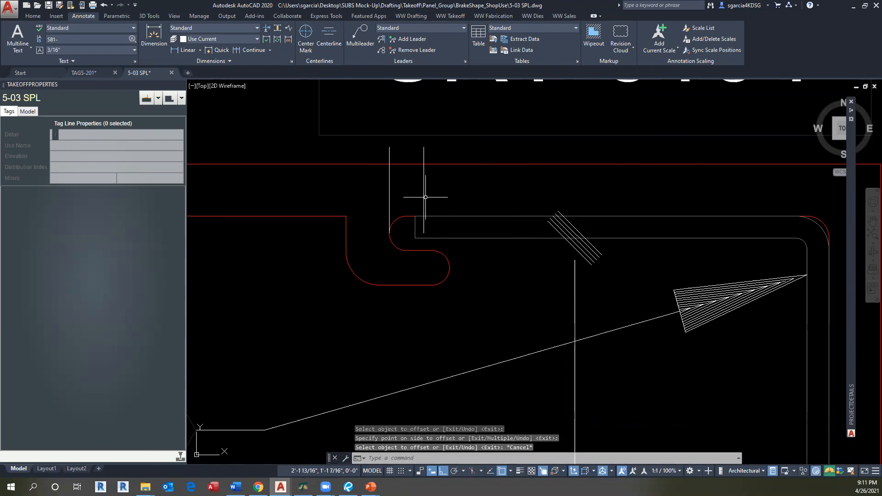
{"action": "mouse_move", "coordinate": [393, 225]}
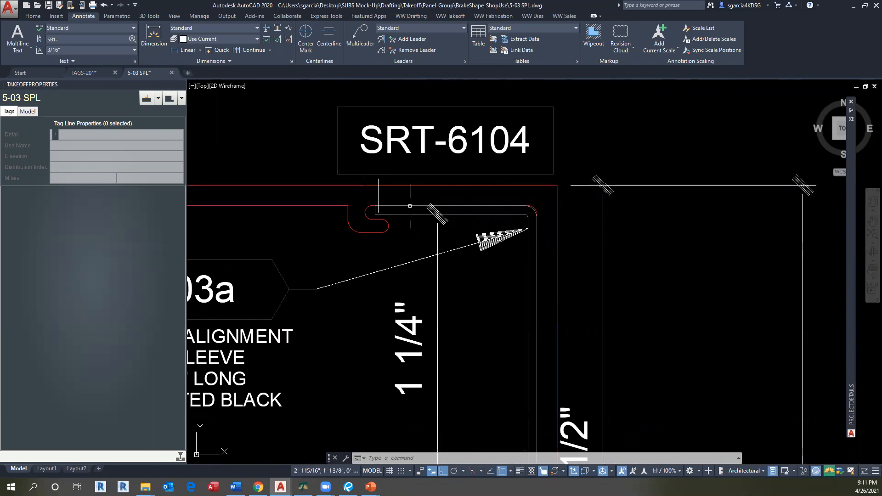
Step: Cancel the stray command and bring up the WW Drafting company tools
{"action": "type", "text": "L"}
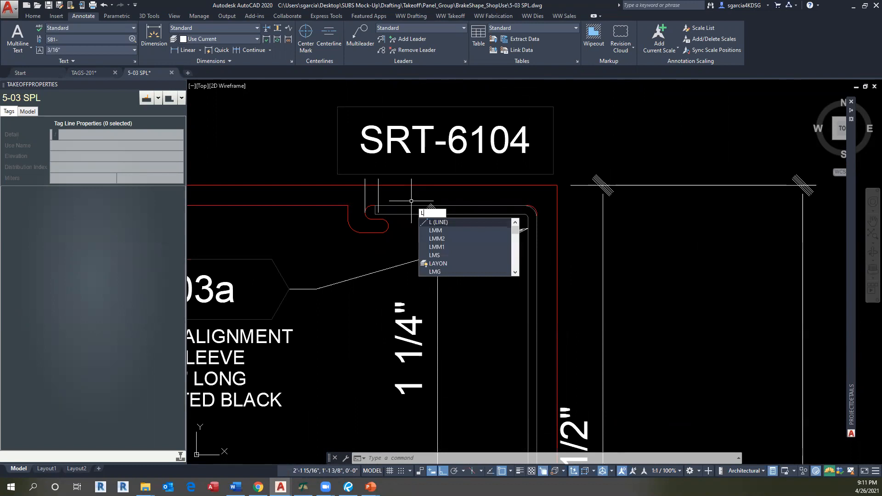
{"action": "key", "text": "Escape"}
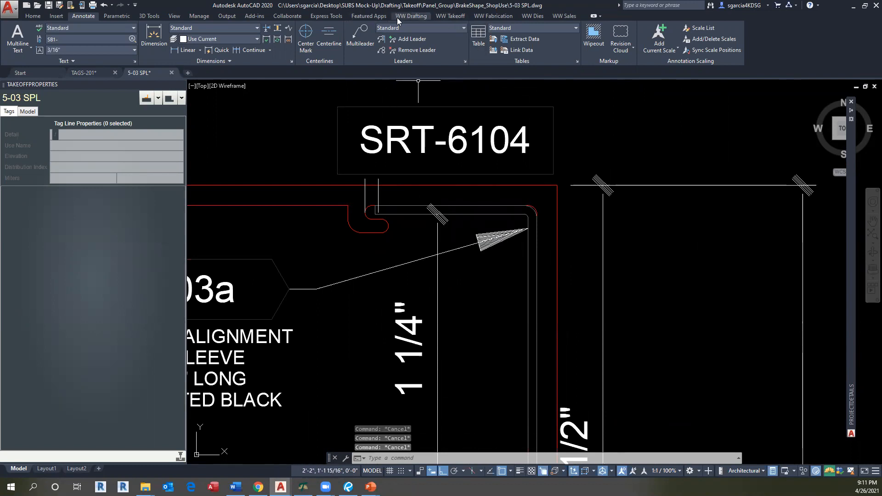
{"action": "left_click", "coordinate": [411, 16]}
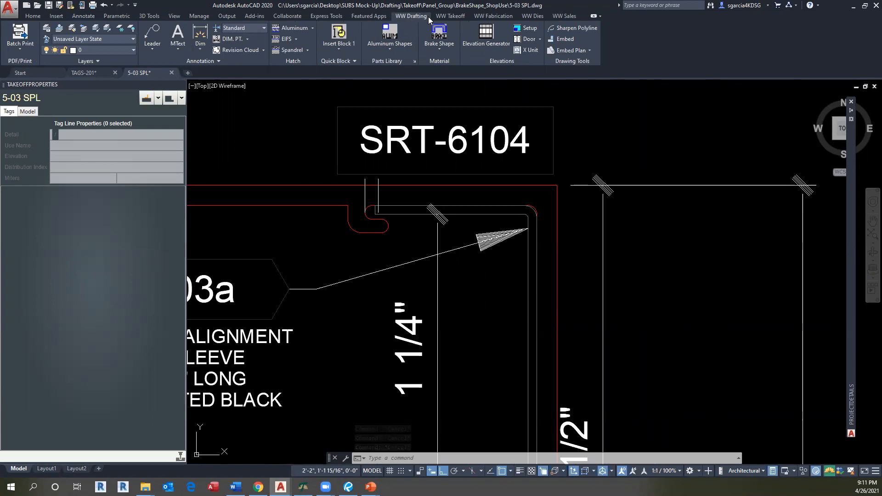
{"action": "mouse_move", "coordinate": [439, 31]}
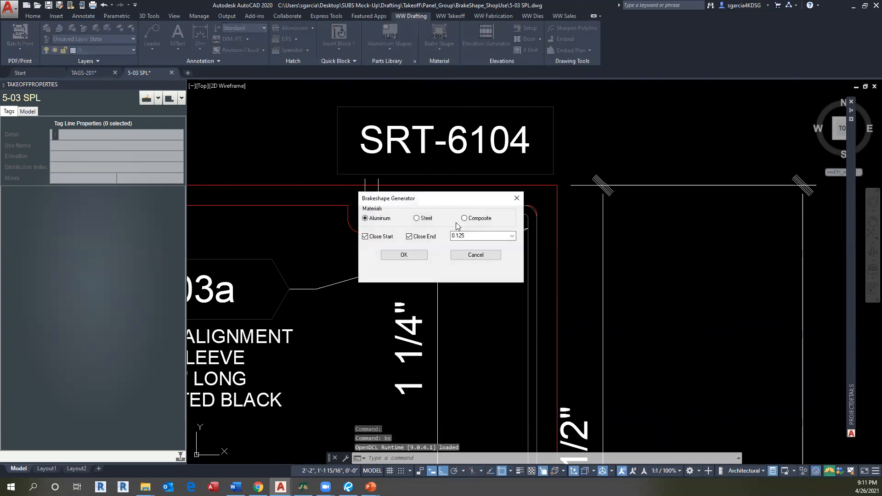
Step: Set the brake shape to aluminum with 0.040 thickness and accept the settings
{"action": "left_click", "coordinate": [365, 218]}
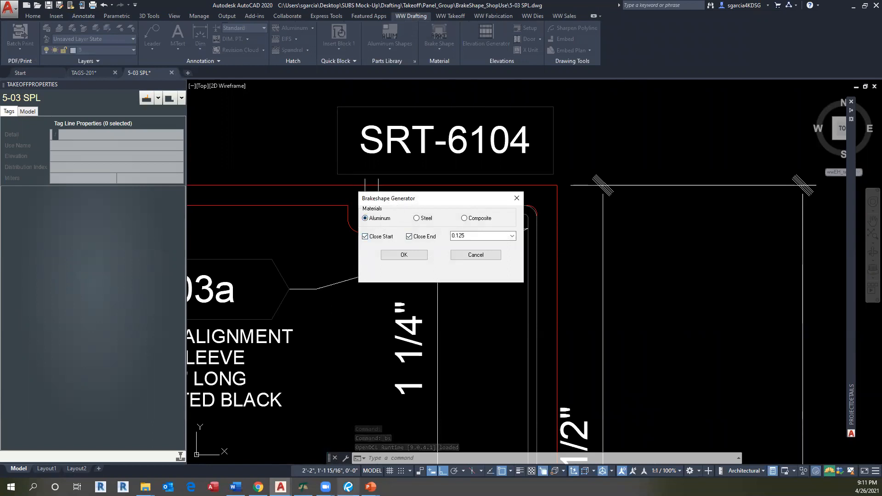
{"action": "left_click", "coordinate": [349, 486]}
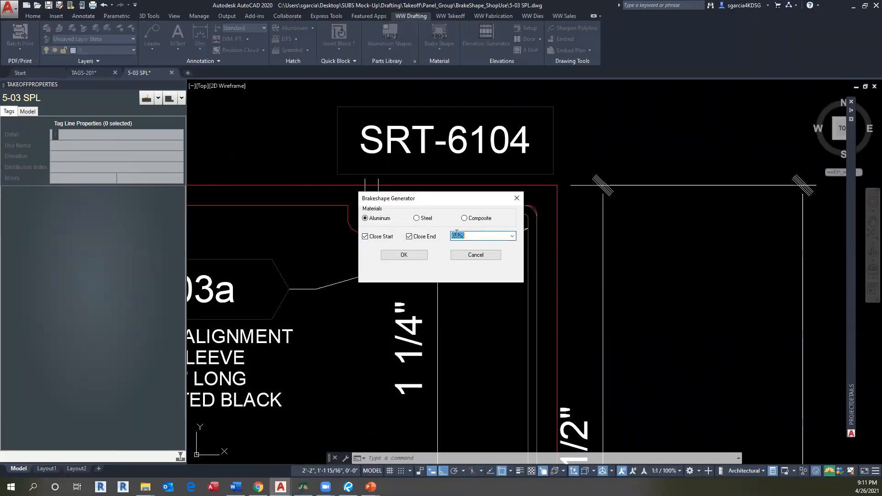
{"action": "type", "text": "0"}
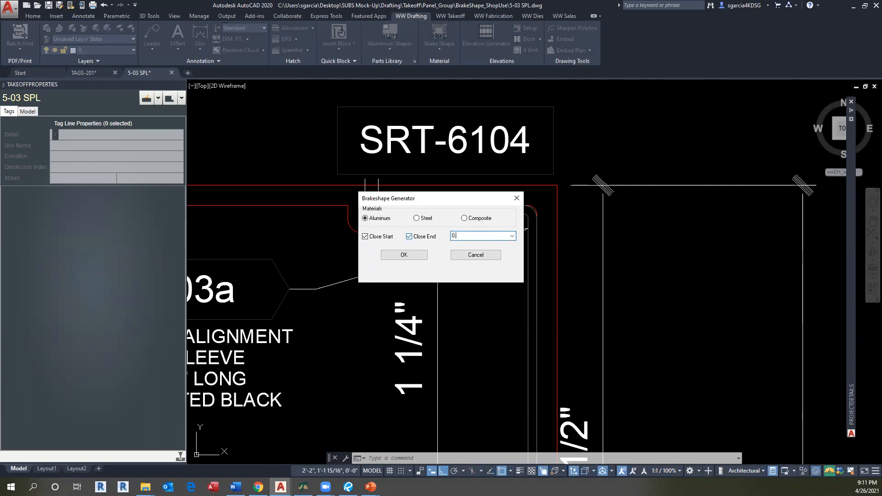
{"action": "type", "text": "0.040"}
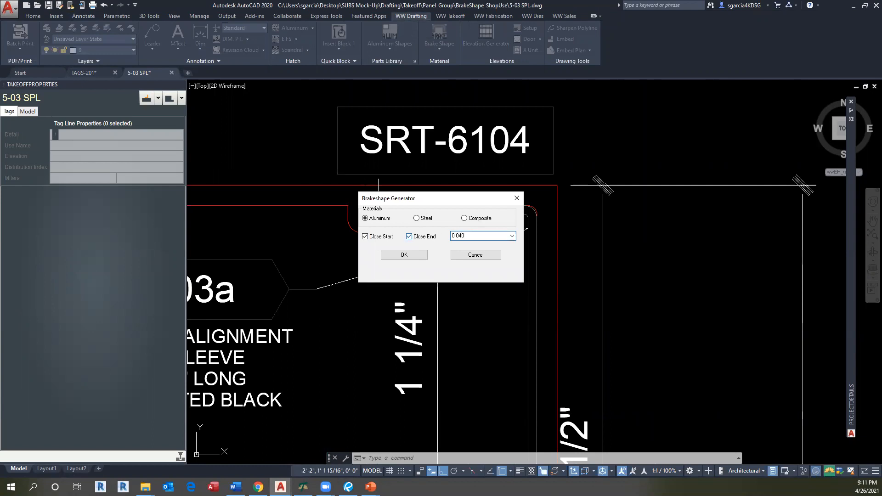
{"action": "left_click", "coordinate": [404, 256]}
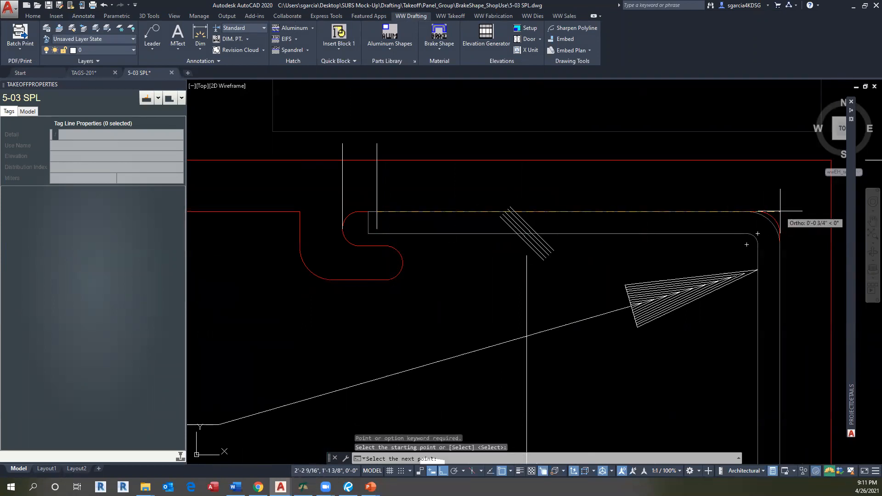
{"action": "mouse_move", "coordinate": [747, 204]}
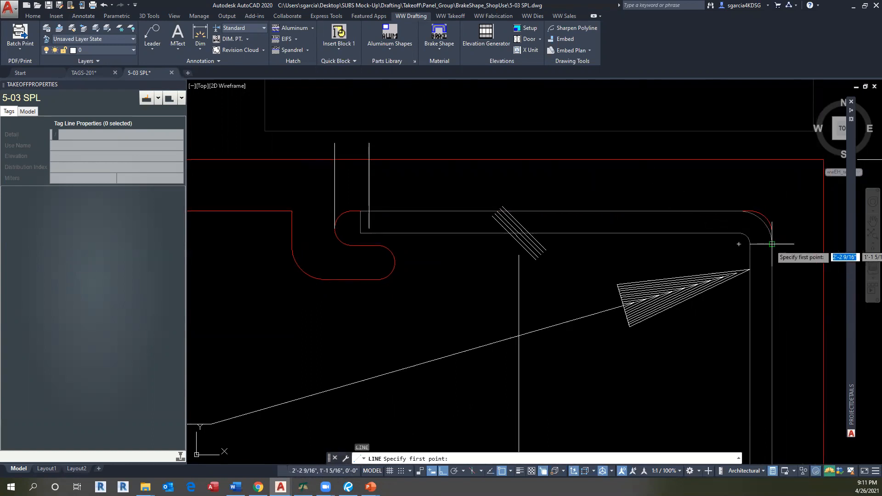
{"action": "mouse_move", "coordinate": [739, 211]}
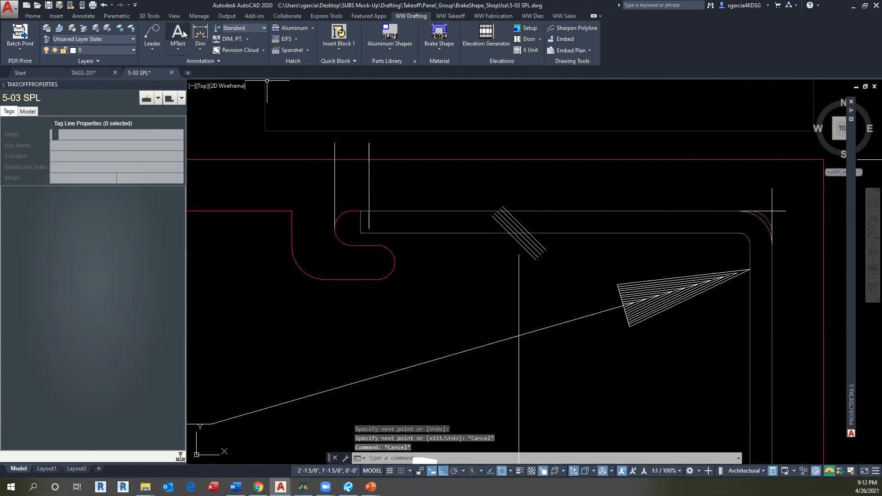
{"action": "mouse_move", "coordinate": [446, 48]}
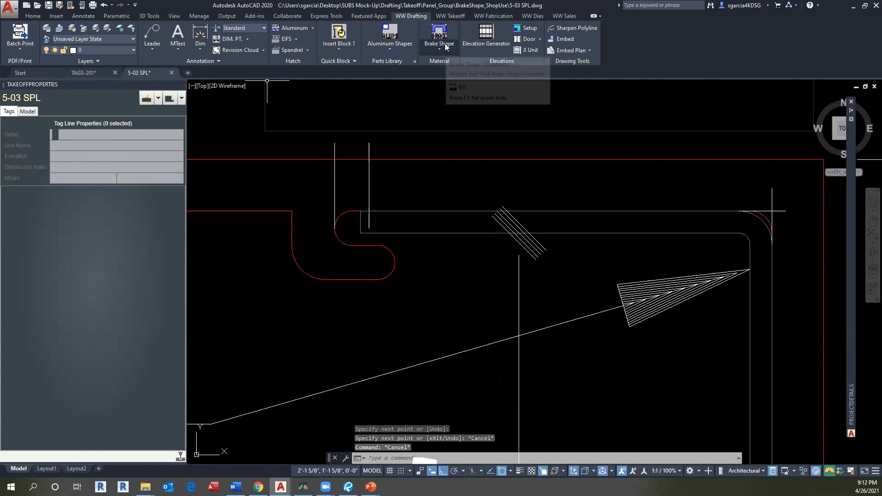
Step: Run Brake Shape with aluminum 0.040, both ends closed, along the SRT-6104 path
{"action": "left_click", "coordinate": [439, 35]}
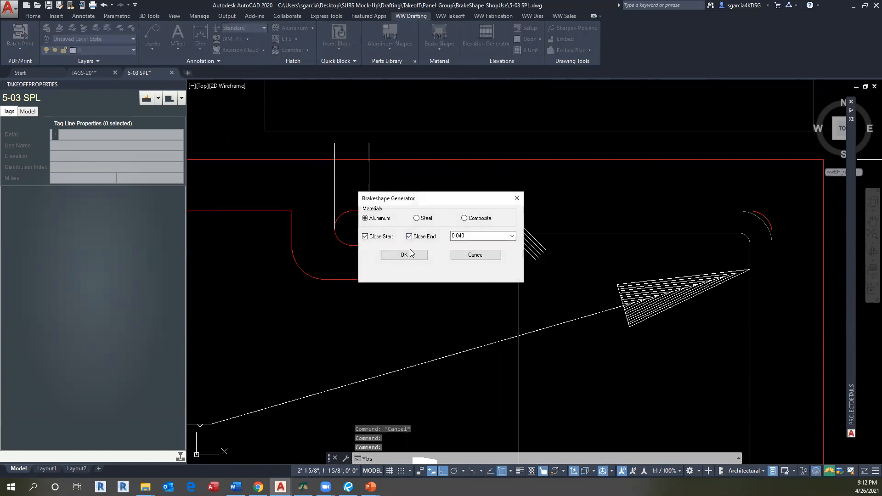
{"action": "left_click", "coordinate": [404, 254]}
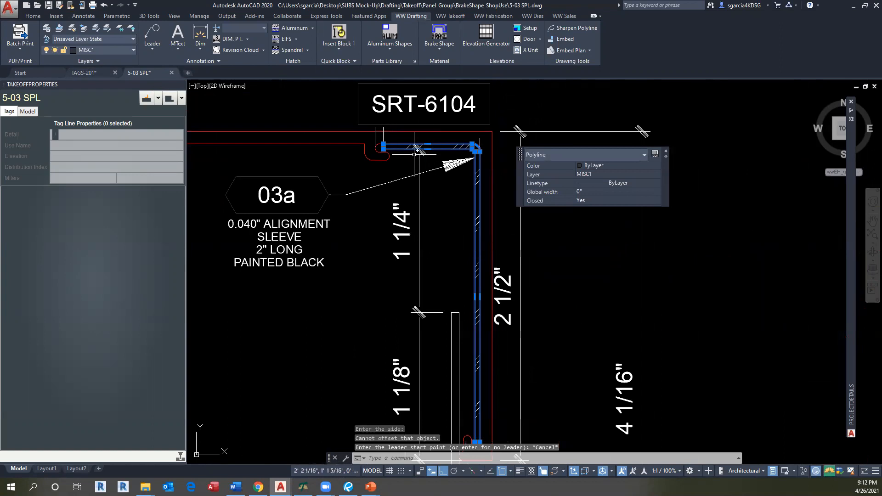
Step: Copy the brake-shape polyline into open space and rotate it horizontal
{"action": "type", "text": "COPY Select objects:"}
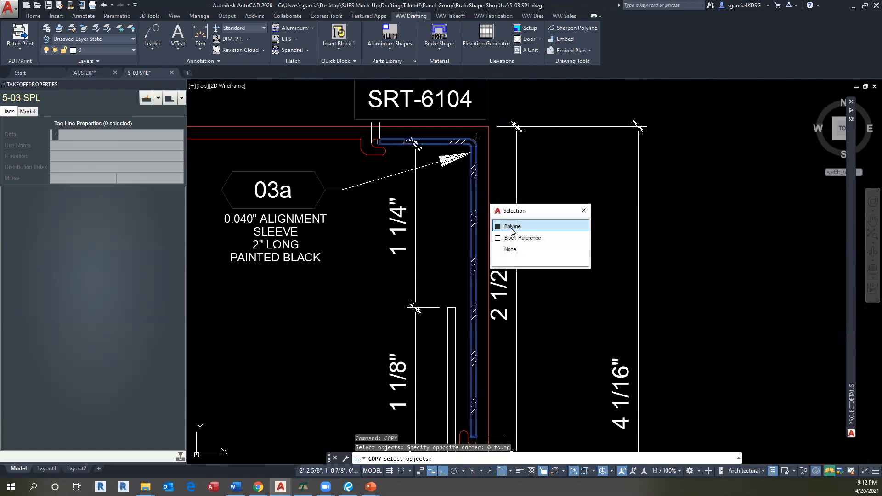
{"action": "left_click", "coordinate": [513, 226]}
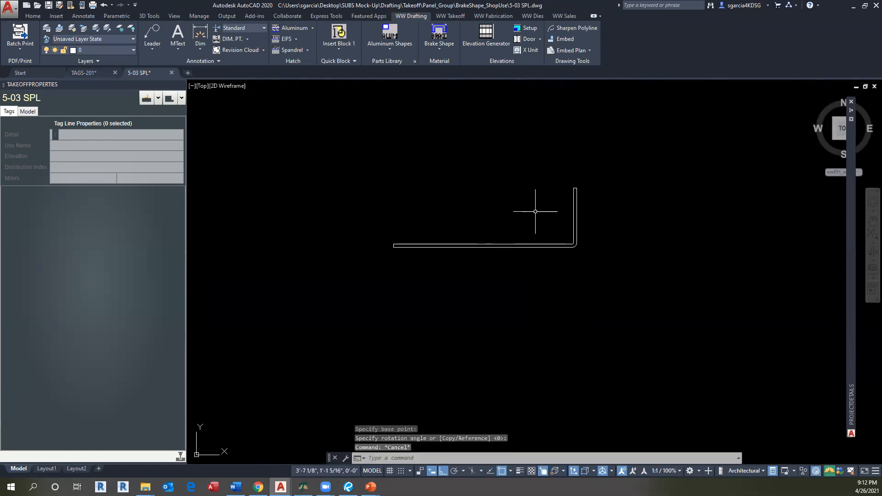
{"action": "mouse_move", "coordinate": [574, 218]}
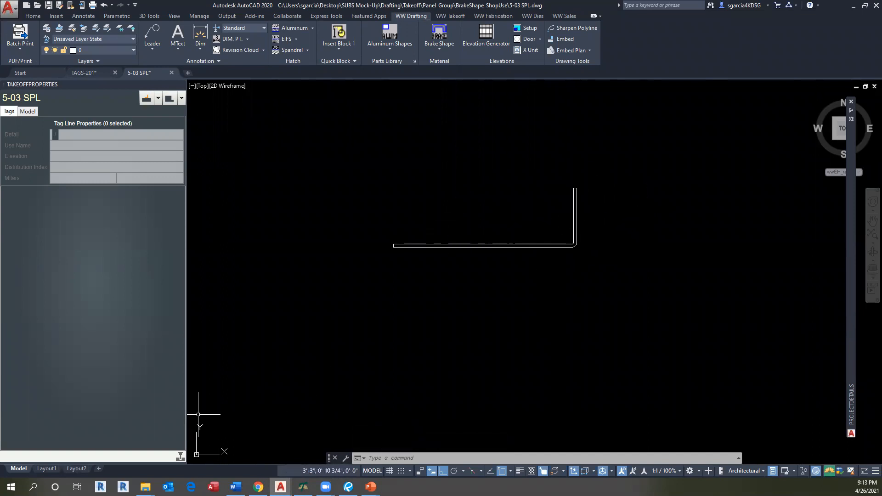
{"action": "mouse_move", "coordinate": [613, 197]}
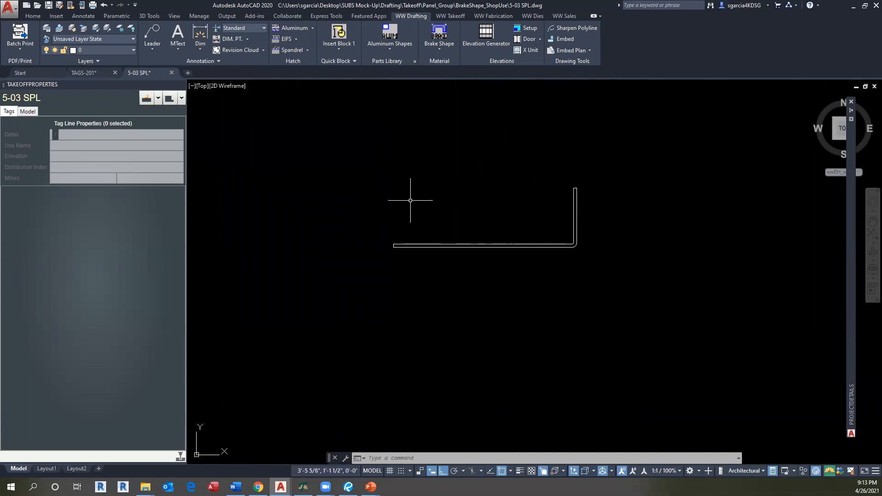
{"action": "mouse_move", "coordinate": [449, 228]}
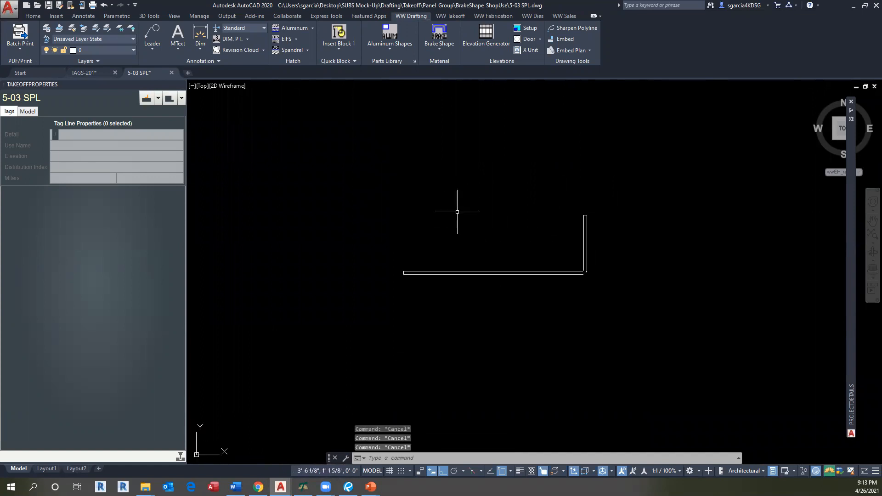
{"action": "mouse_move", "coordinate": [459, 213]}
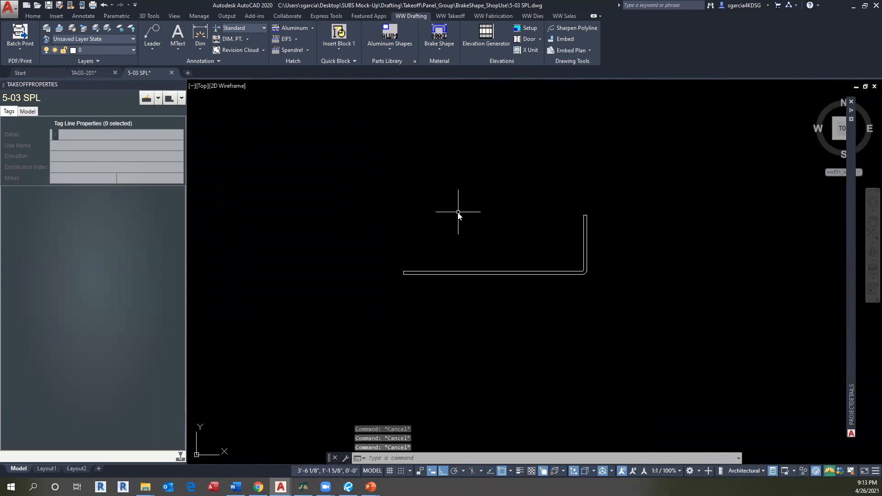
Step: Start WBLOCK in Objects mode to export the outline with Retain kept on
{"action": "type", "text": "WBLOCK"}
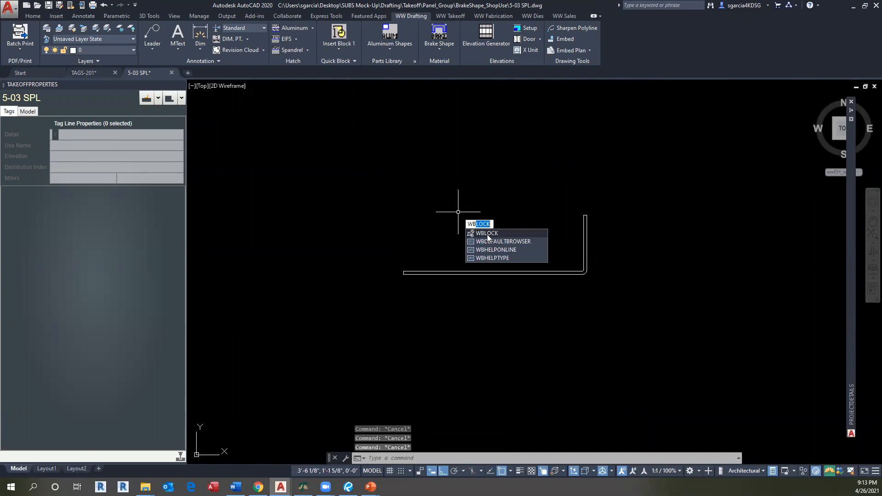
{"action": "left_click", "coordinate": [487, 234]}
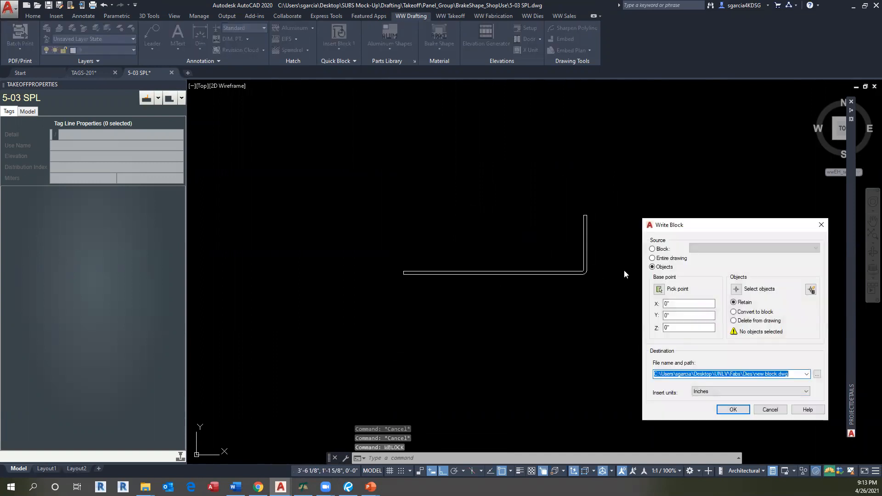
{"action": "mouse_move", "coordinate": [737, 289]}
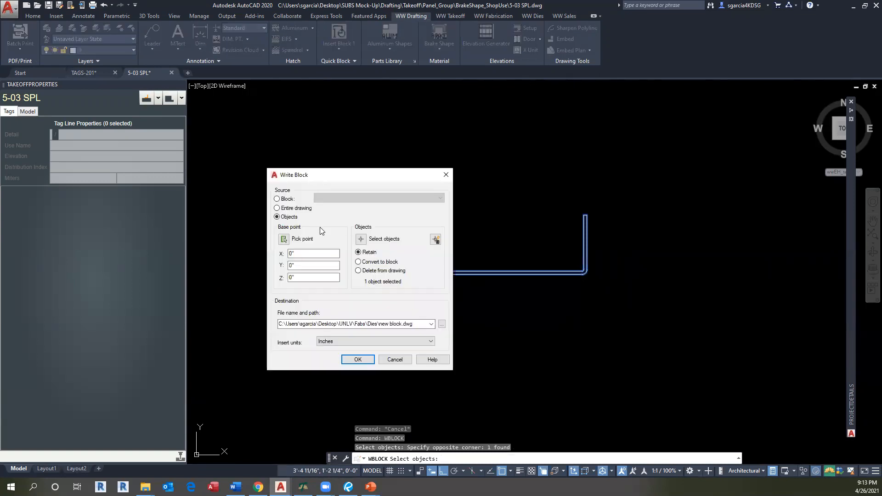
{"action": "mouse_move", "coordinate": [366, 259]}
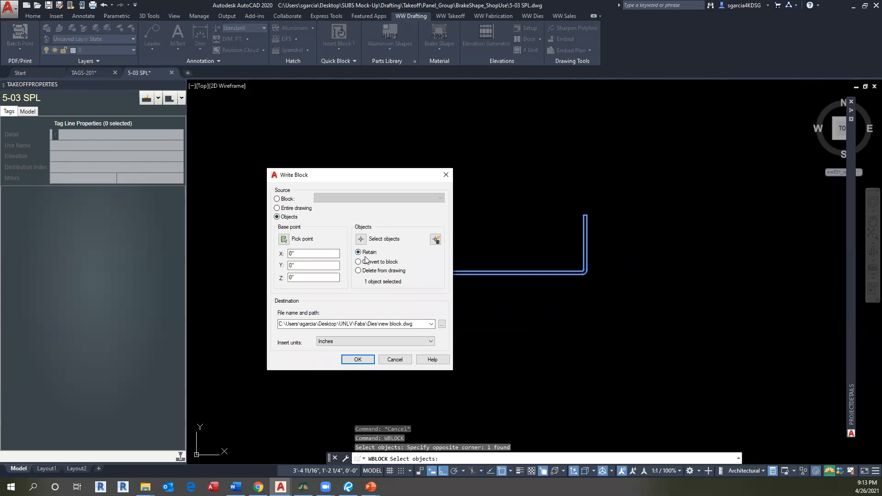
{"action": "mouse_move", "coordinate": [359, 271]}
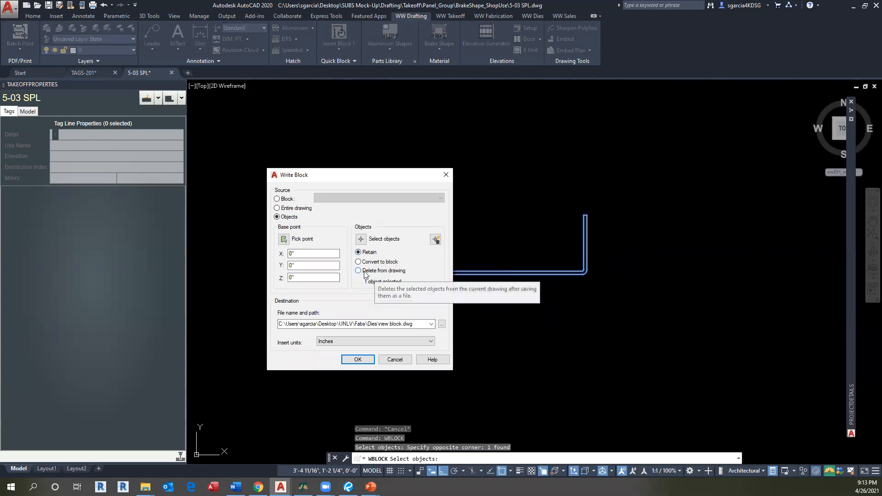
{"action": "mouse_move", "coordinate": [546, 241]}
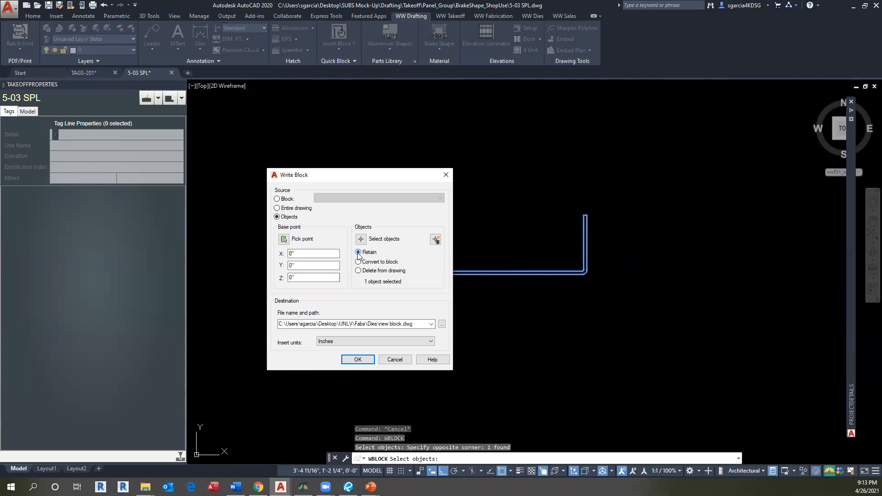
{"action": "mouse_move", "coordinate": [441, 323]}
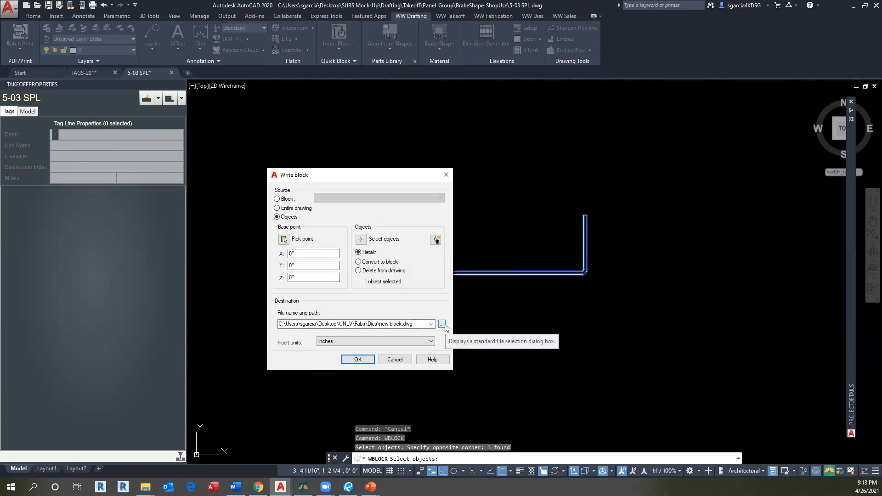
{"action": "mouse_move", "coordinate": [292, 320]}
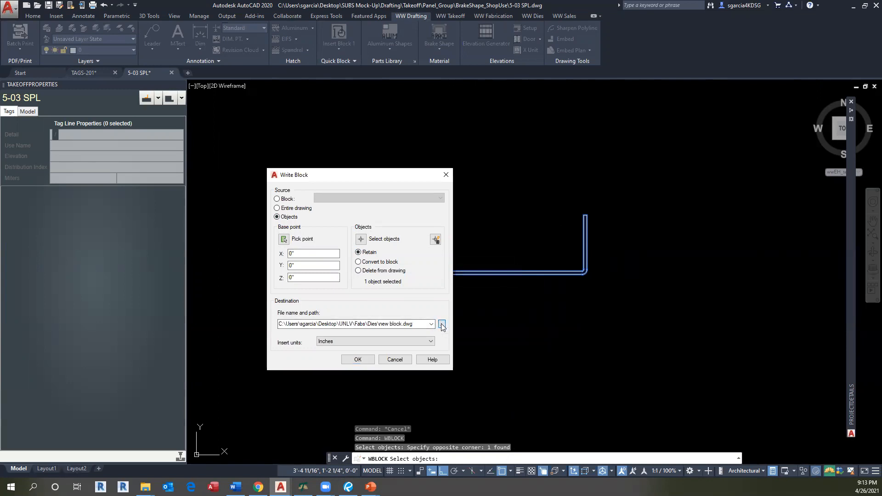
Step: Browse the Write Block save location to Drafting > Fabs
{"action": "left_click", "coordinate": [442, 324]}
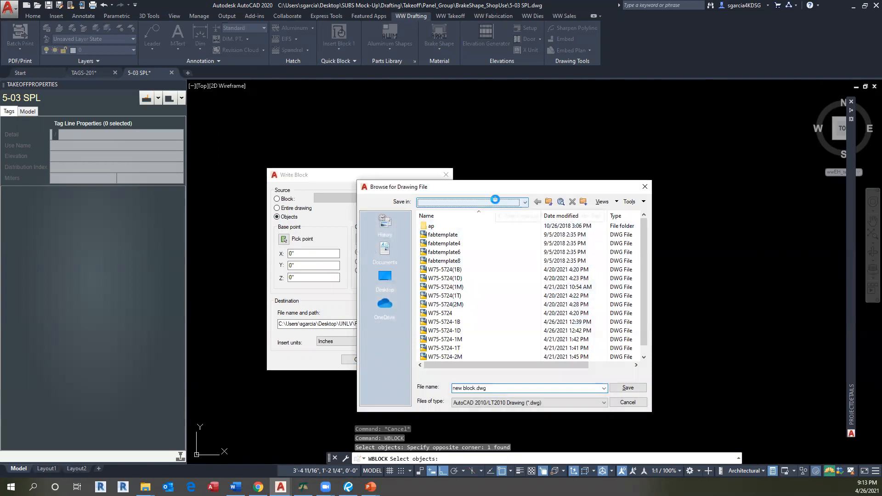
{"action": "left_click", "coordinate": [524, 202]}
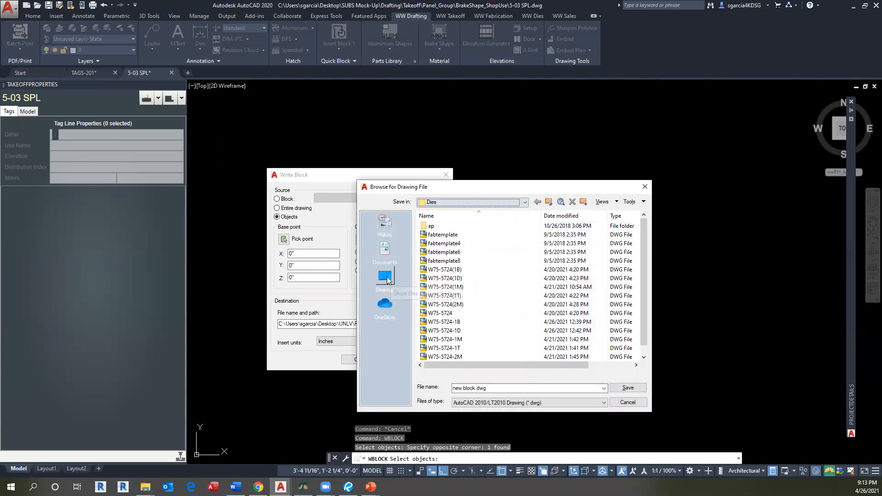
{"action": "left_click", "coordinate": [384, 279]}
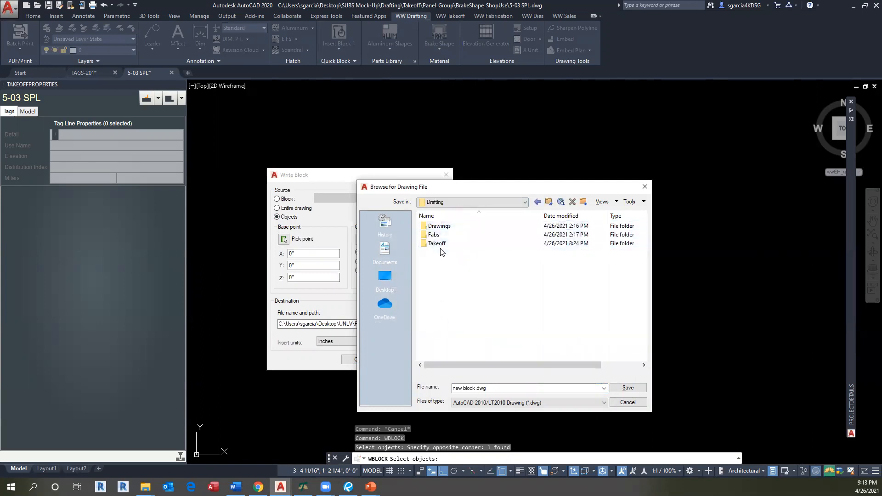
{"action": "left_click", "coordinate": [434, 235]}
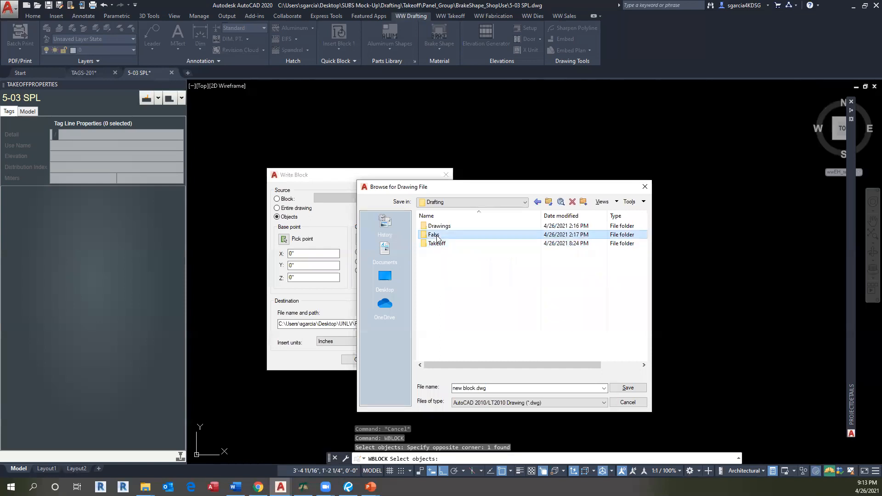
{"action": "double_click", "coordinate": [433, 235]}
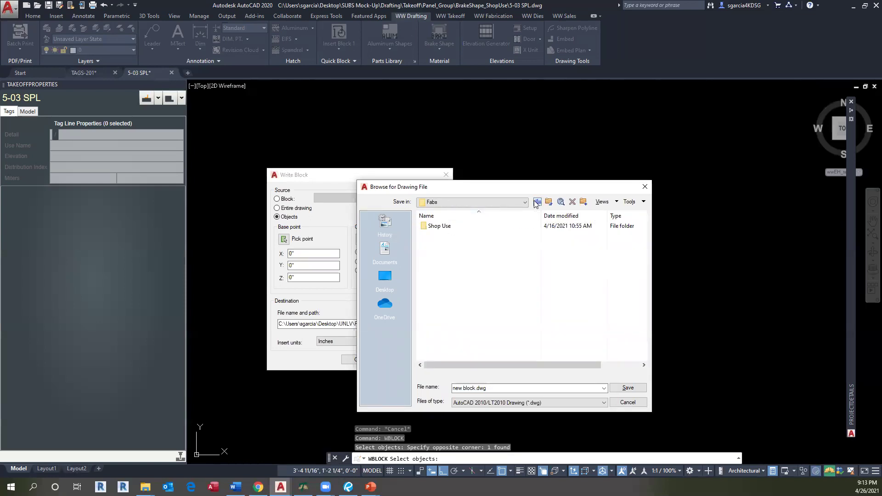
{"action": "left_click", "coordinate": [537, 202]}
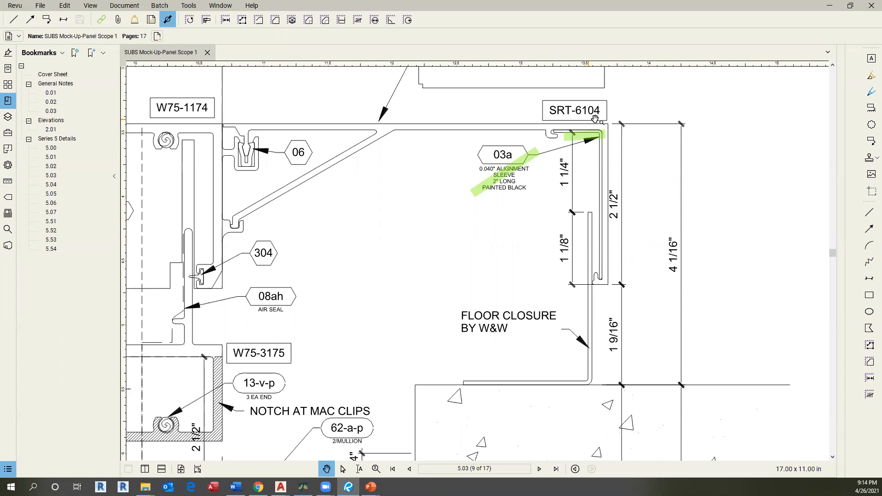
{"action": "mouse_move", "coordinate": [571, 146]}
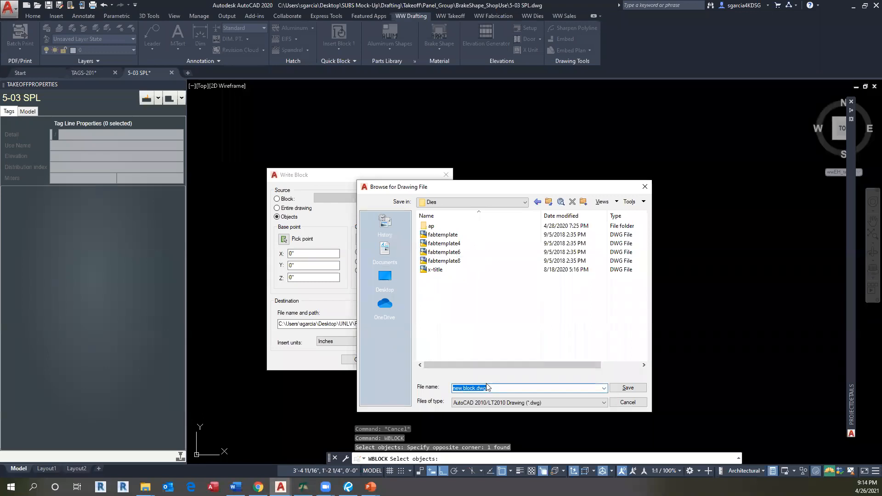
Step: Name the exported file SPL-6104, save it and complete the Write Block
{"action": "type", "text": "SPL-6104"}
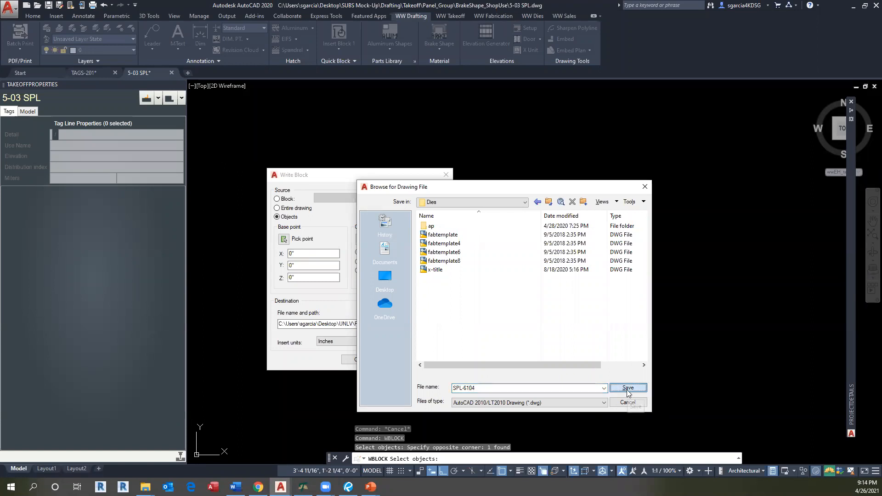
{"action": "left_click", "coordinate": [629, 387]}
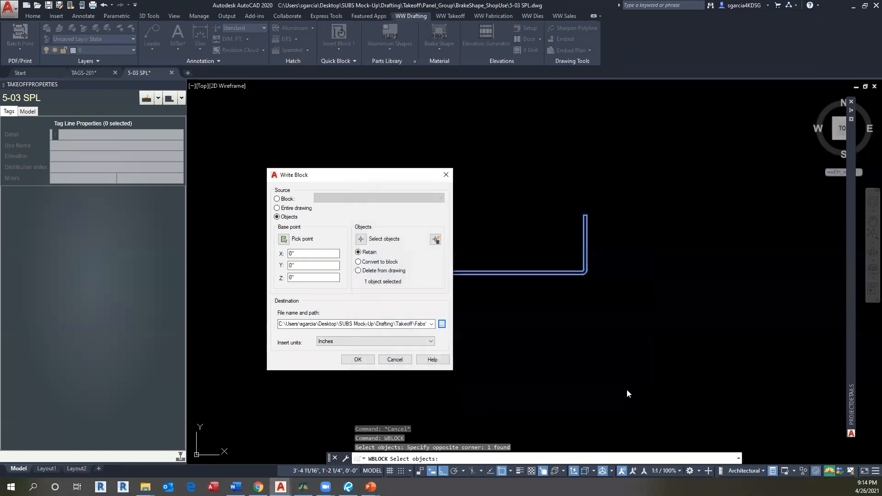
{"action": "left_click", "coordinate": [358, 360]}
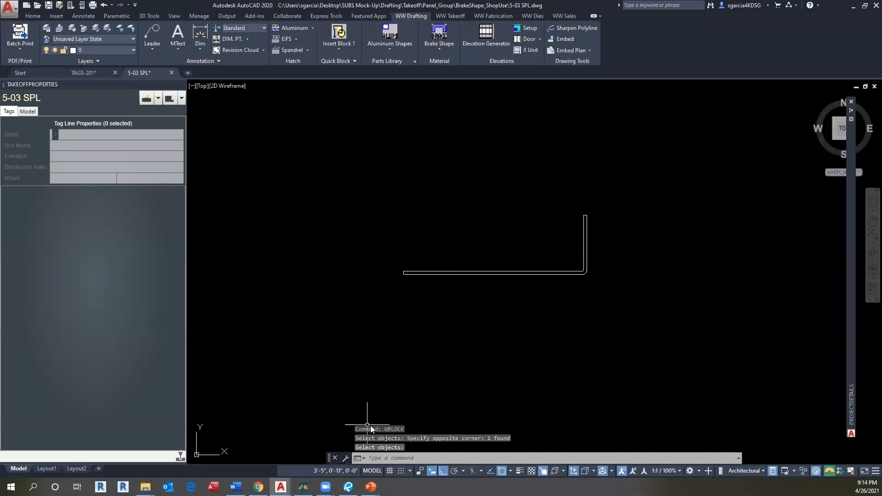
{"action": "mouse_move", "coordinate": [370, 487]}
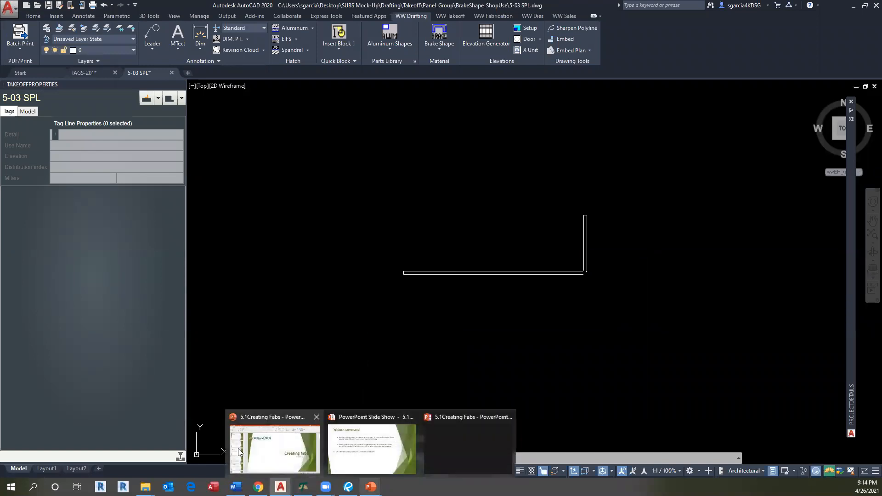
Step: Add an SPL use row with assembly part number SPL-6104 in the SUBS Mock Up editor
{"action": "left_click", "coordinate": [85, 73]}
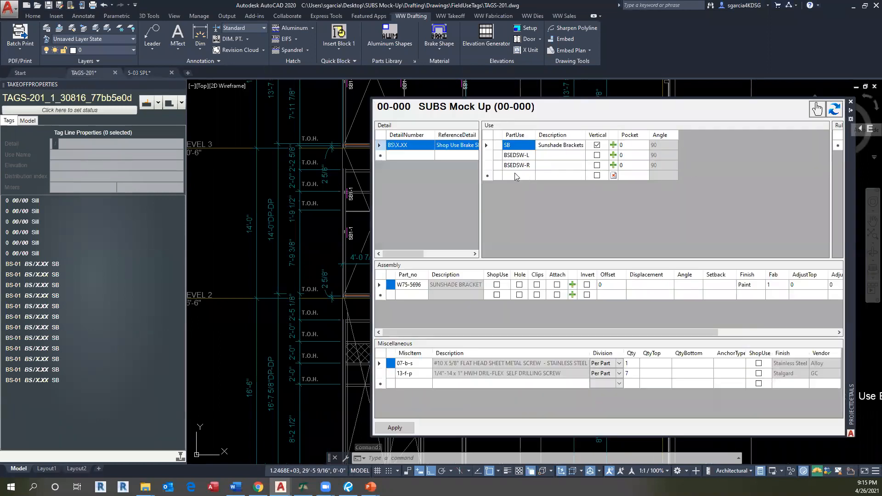
{"action": "left_click", "coordinate": [519, 175]}
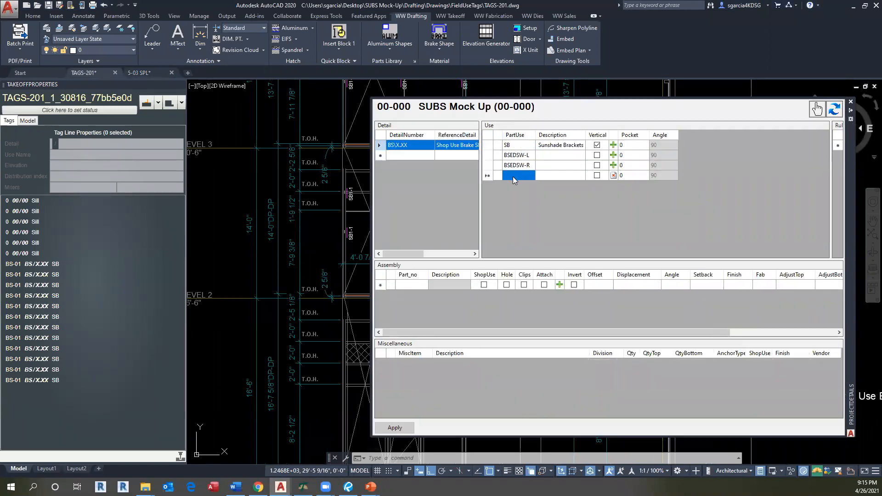
{"action": "type", "text": "SPL"}
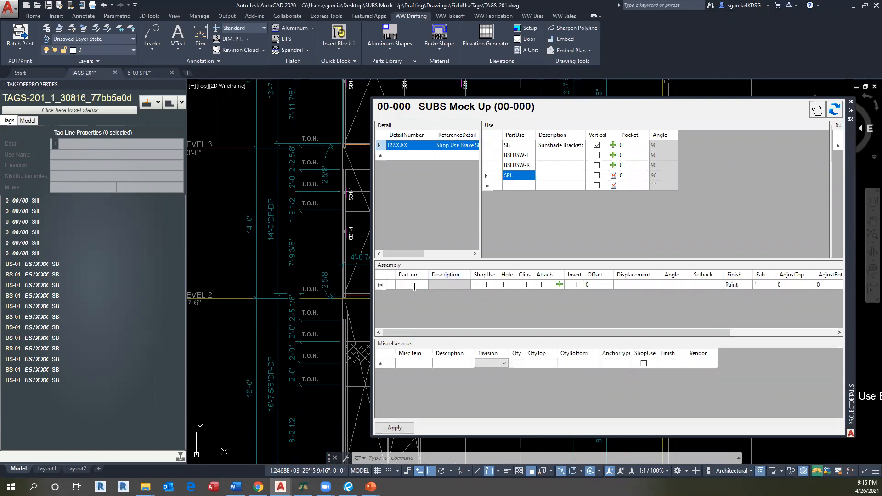
{"action": "type", "text": "SPL-61"}
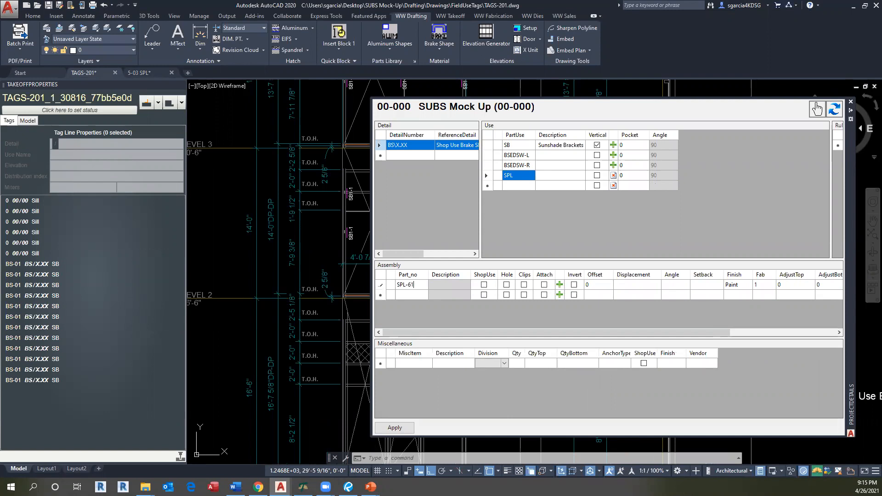
{"action": "left_click", "coordinate": [347, 487]}
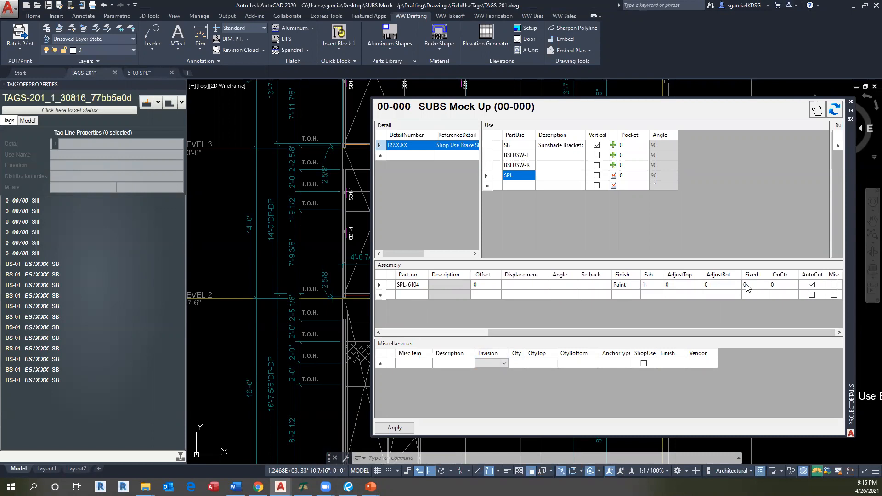
Step: Set the Fixed quantity for SPL-6104 to 2 and commit it
{"action": "left_click", "coordinate": [650, 285]}
{"action": "type", "text": "2"}
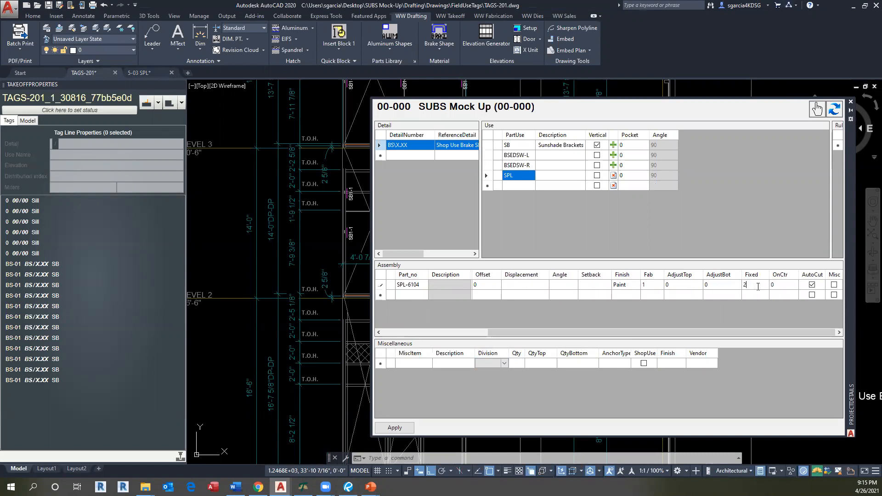
{"action": "left_click", "coordinate": [620, 285]}
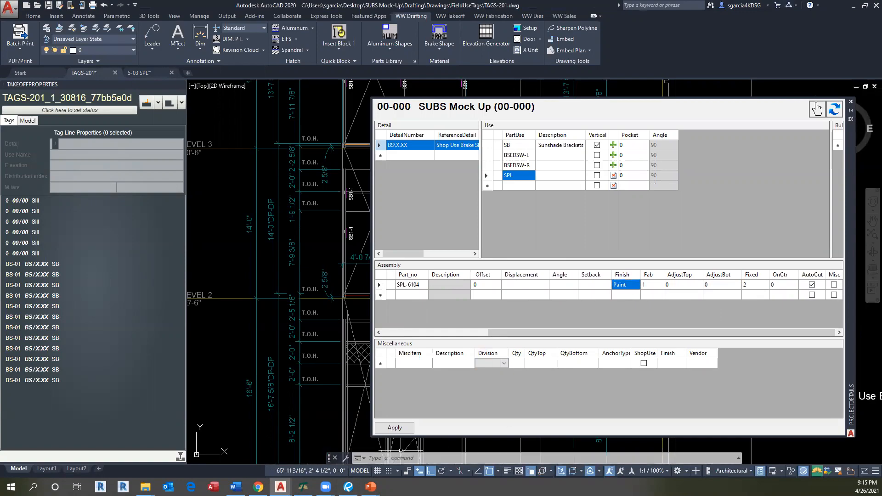
{"action": "left_click", "coordinate": [348, 486]}
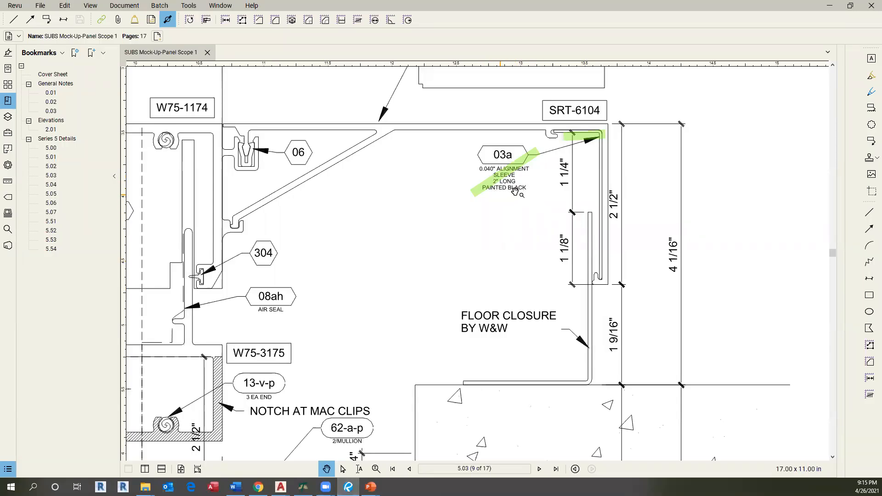
{"action": "mouse_move", "coordinate": [797, 18]}
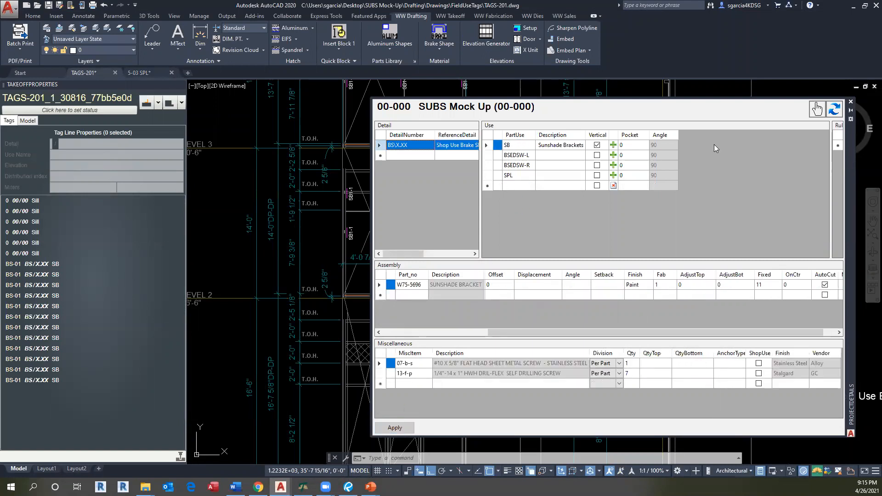
Step: Start a WW Takeoff metal tag with SPL as the Metal Use
{"action": "left_click", "coordinate": [851, 101]}
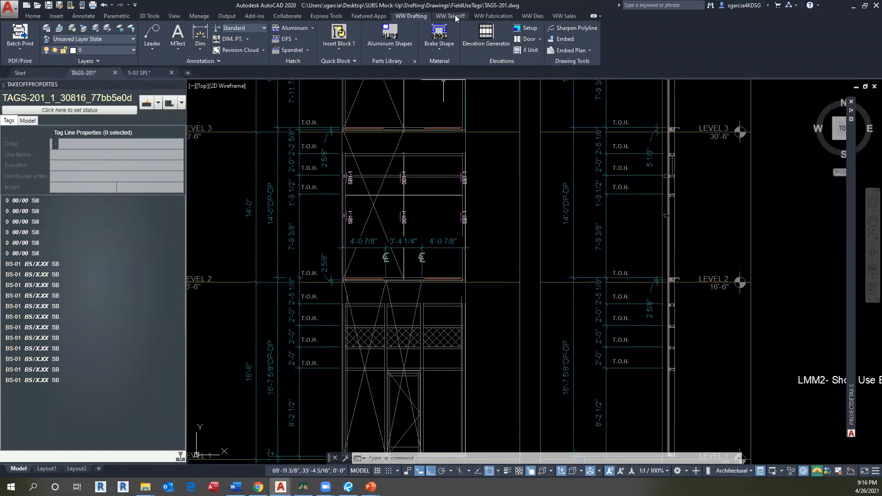
{"action": "mouse_move", "coordinate": [456, 19]}
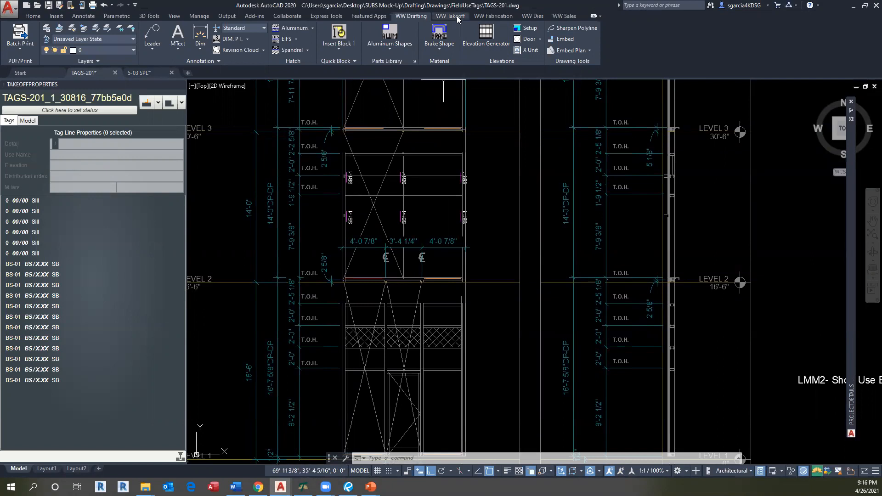
{"action": "left_click", "coordinate": [450, 17]}
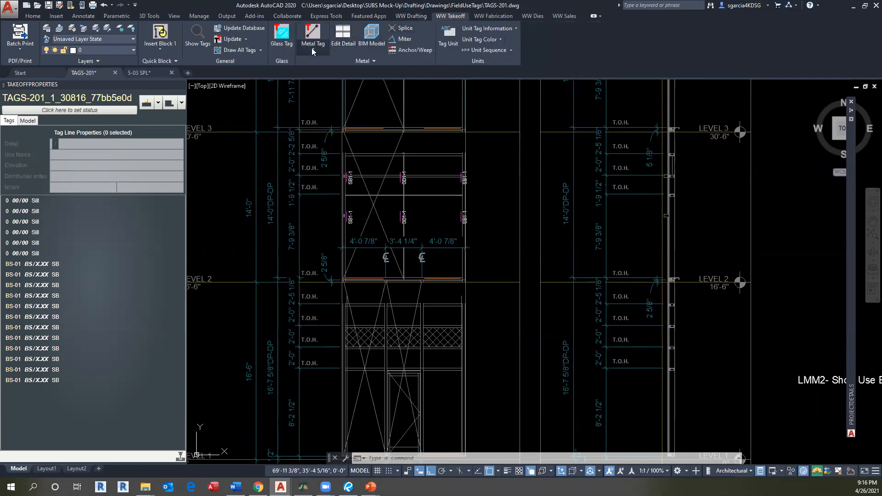
{"action": "left_click", "coordinate": [312, 35]}
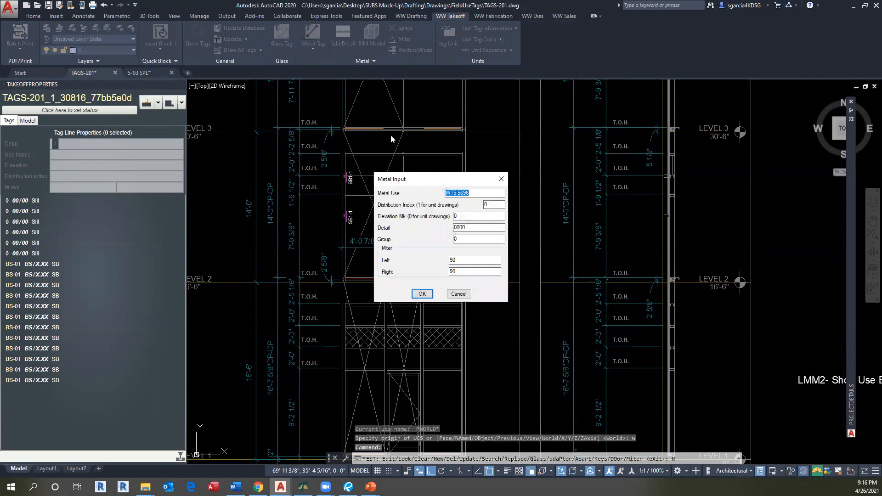
{"action": "type", "text": "SPL"}
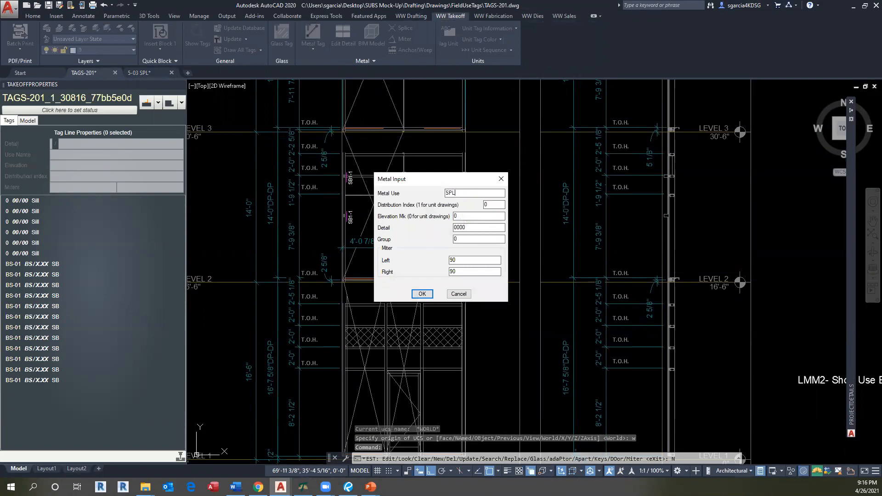
{"action": "left_click", "coordinate": [422, 294]}
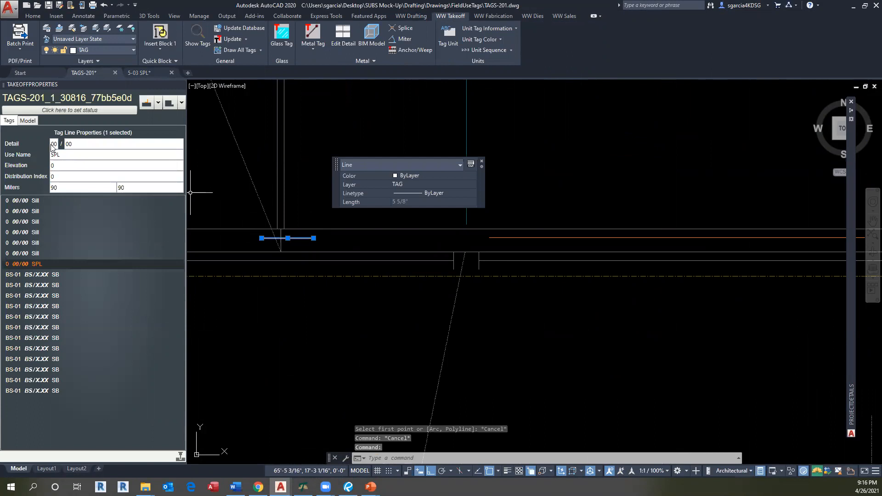
Step: Draw the tag line and set detail BS/X.XX and elevation BS-01 in Tag Line Properties
{"action": "type", "text": "BS"}
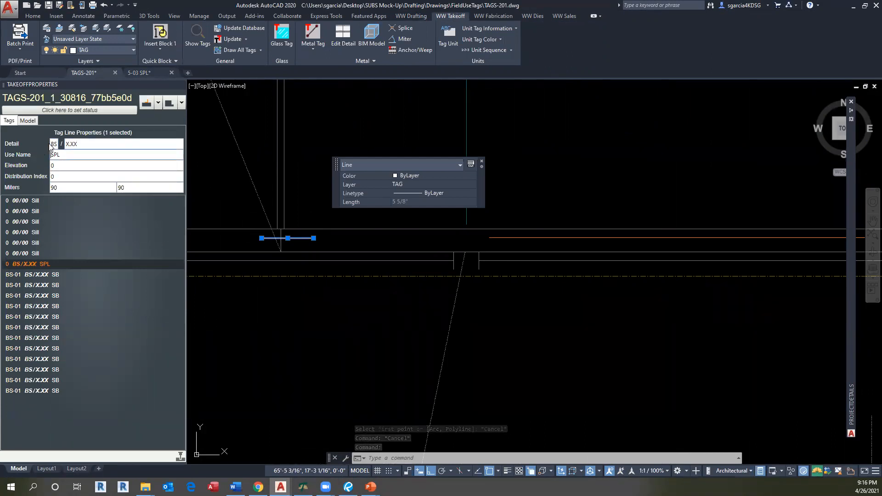
{"action": "type", "text": "BS-01"}
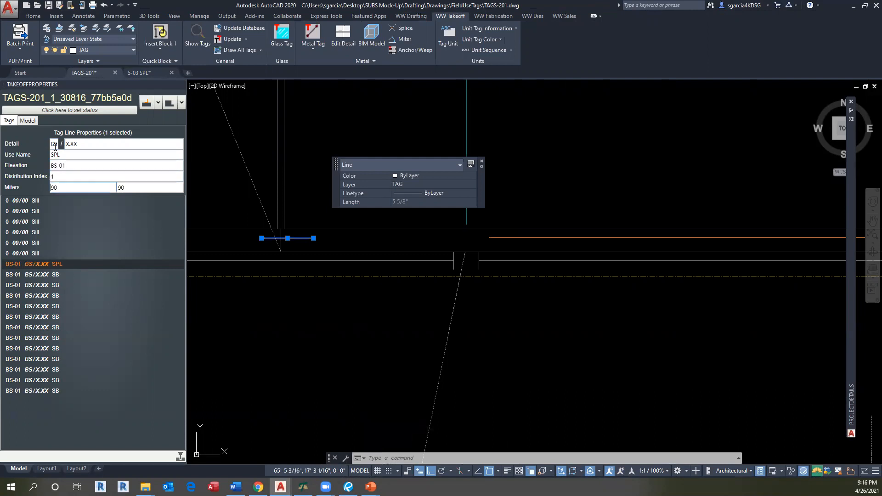
{"action": "left_click", "coordinate": [473, 176]}
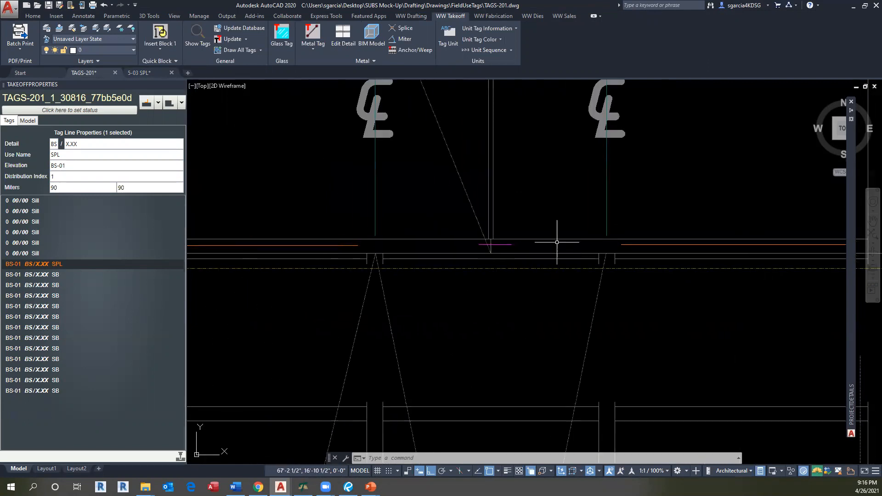
Step: Update the takeoff database, declining MM and accepting non-standard prefix SPL for SPL-6104
{"action": "left_click", "coordinate": [243, 29]}
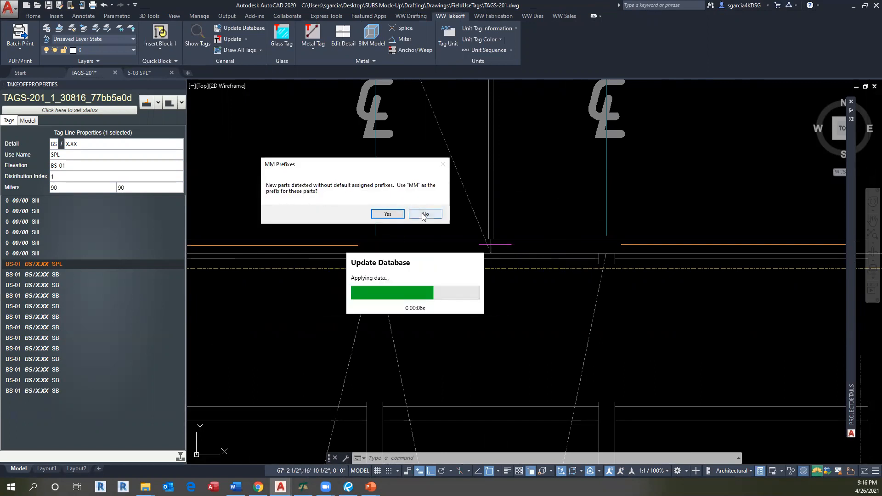
{"action": "left_click", "coordinate": [424, 214]}
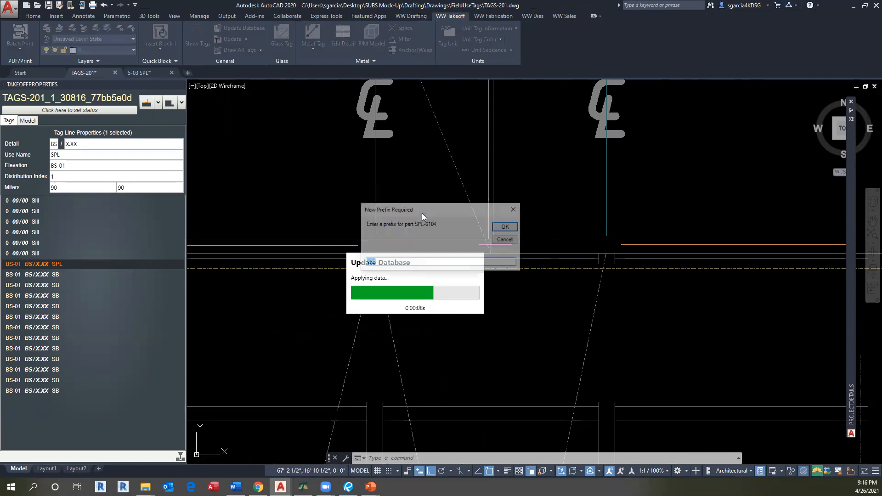
{"action": "type", "text": "SPL"}
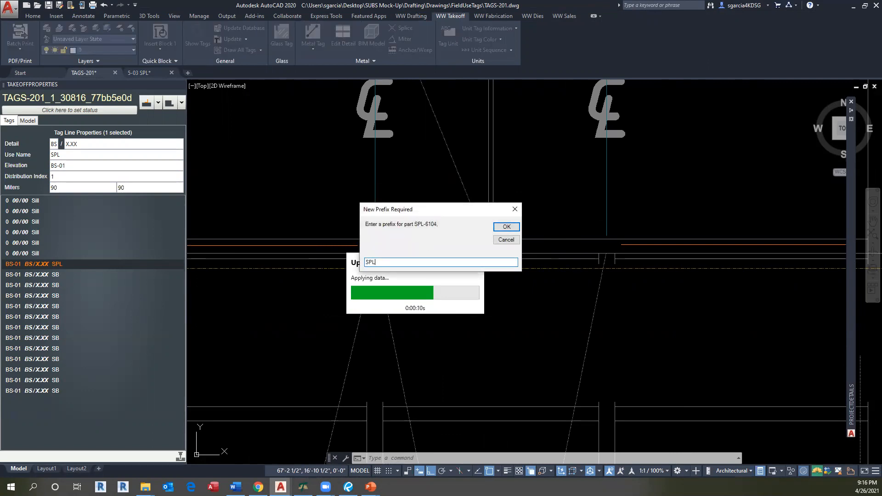
{"action": "left_click", "coordinate": [506, 226]}
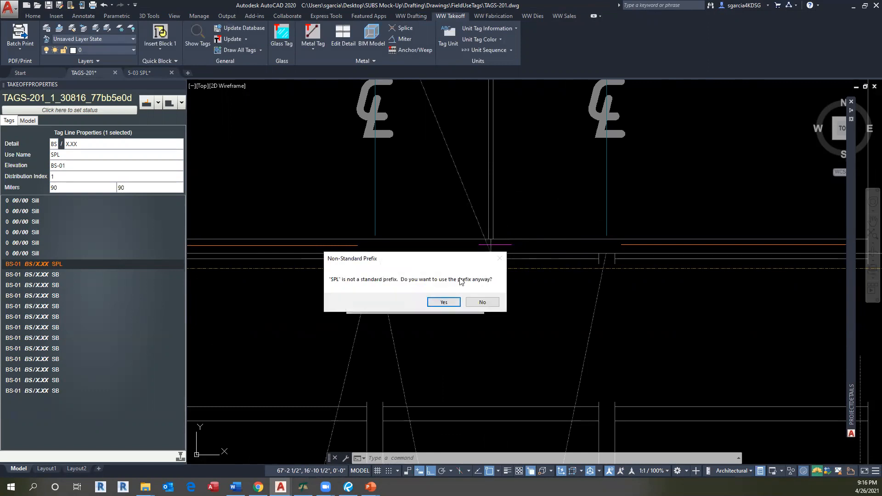
{"action": "left_click", "coordinate": [444, 302]}
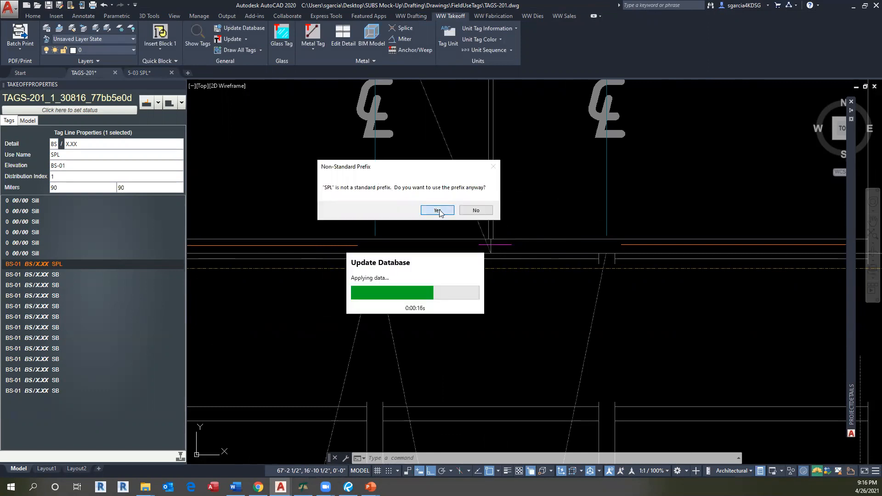
{"action": "left_click", "coordinate": [437, 209]}
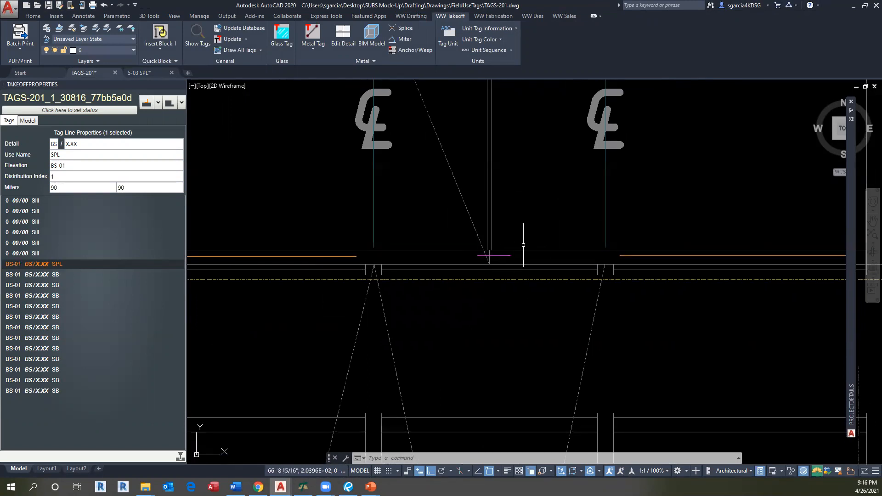
Step: Move the SPL1-1 tag text to layer TAG5 and dismiss the frozen-layer warning
{"action": "type", "text": "L"}
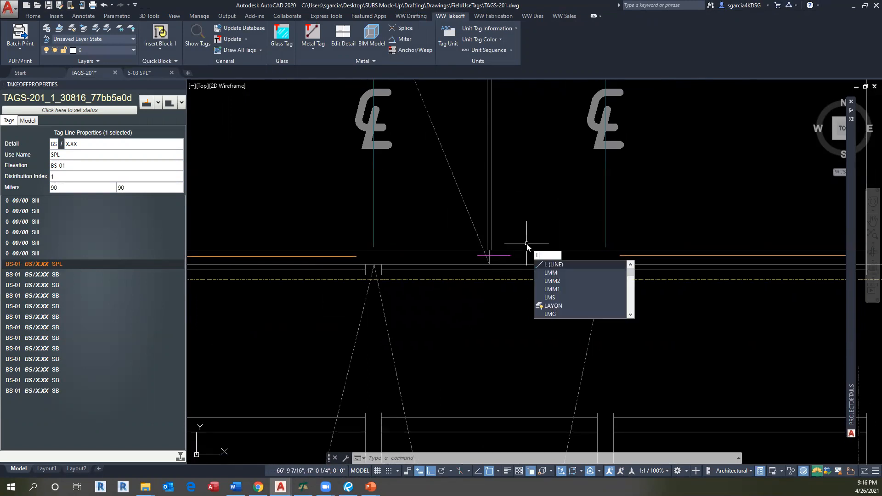
{"action": "left_click", "coordinate": [550, 272]}
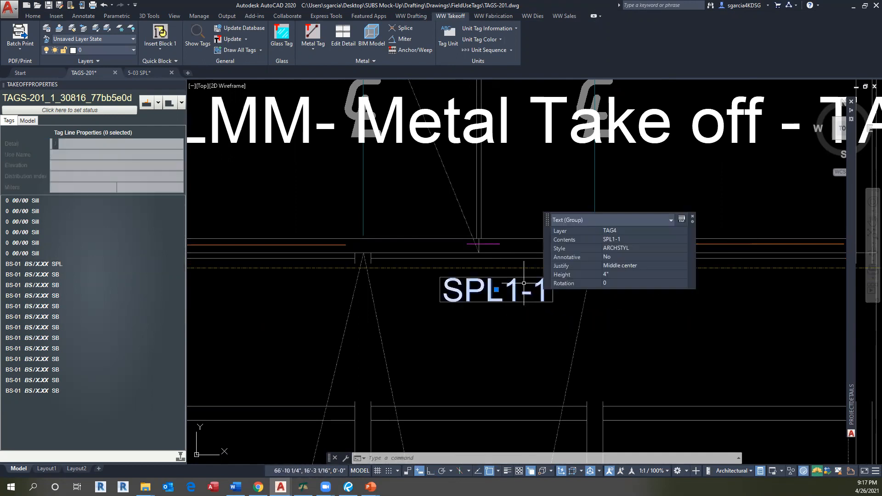
{"action": "left_click", "coordinate": [684, 231]}
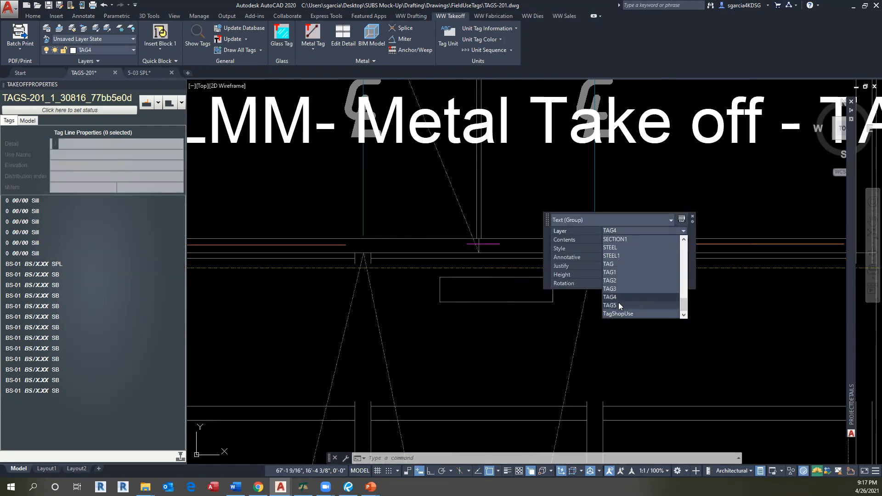
{"action": "left_click", "coordinate": [611, 297]}
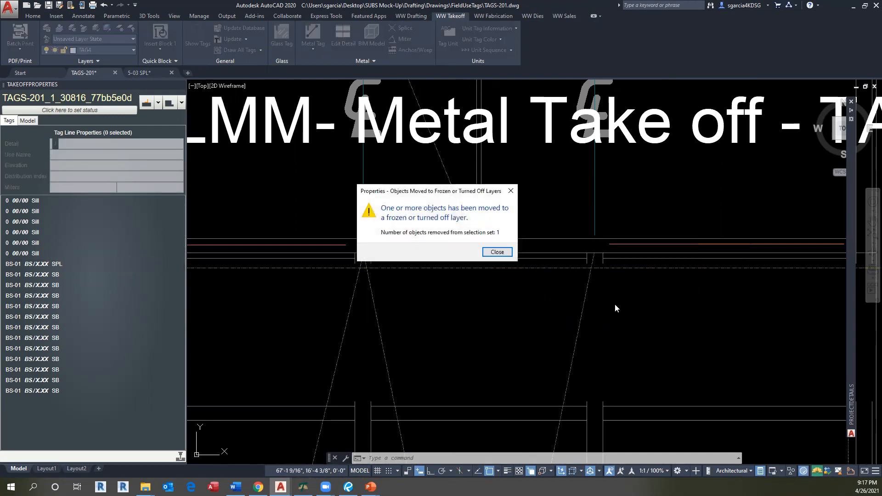
{"action": "left_click", "coordinate": [498, 251]}
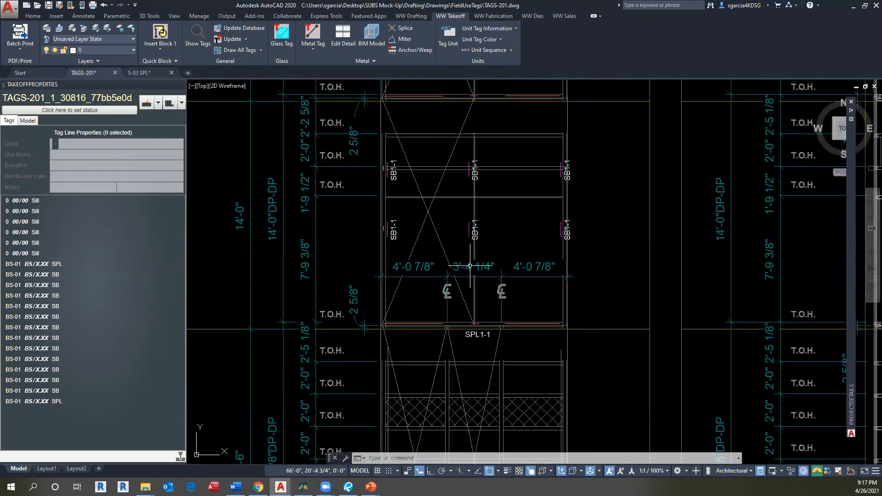
{"action": "left_click", "coordinate": [242, 28]}
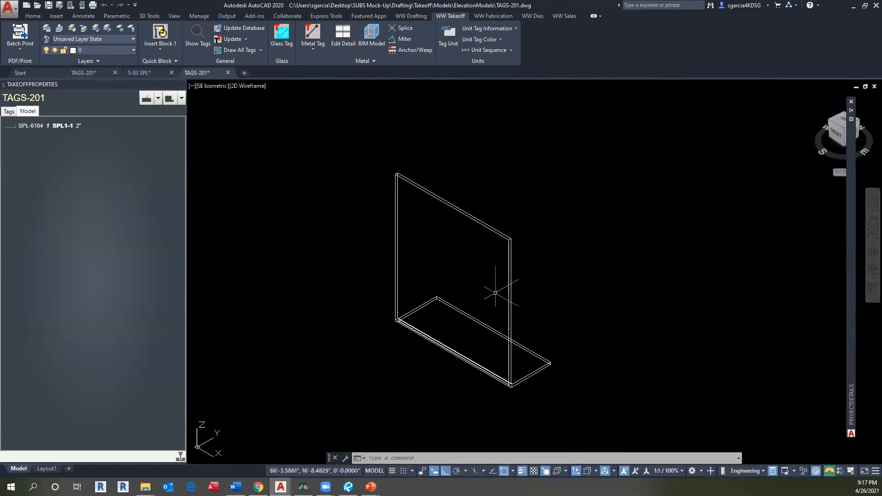
{"action": "mouse_move", "coordinate": [509, 326]}
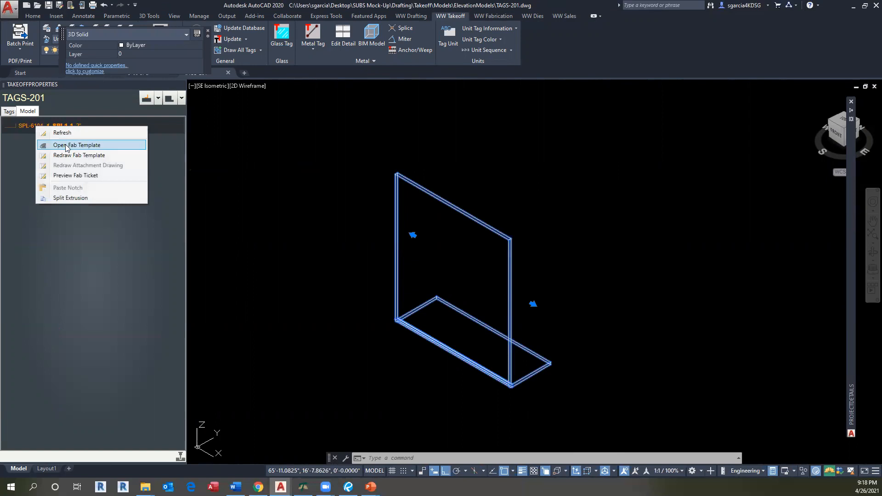
Step: Open the SPL-6104 fab template from the TakeoffProperties Model list
{"action": "left_click", "coordinate": [83, 146]}
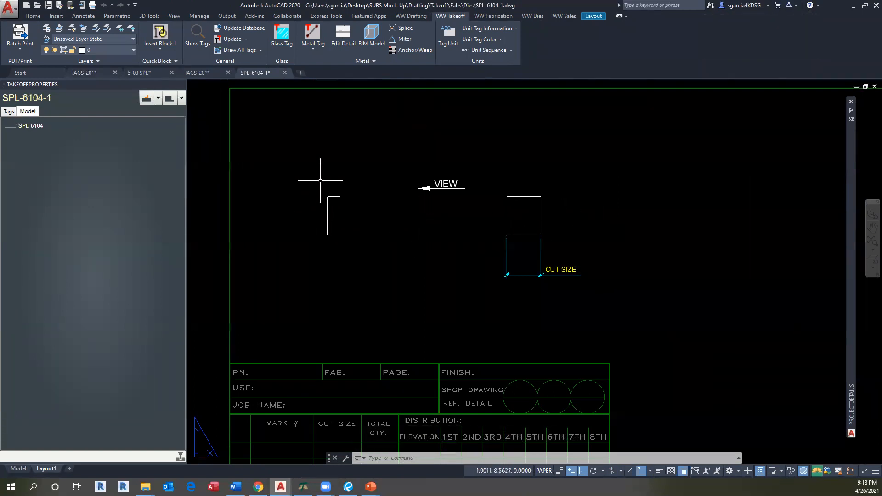
{"action": "mouse_move", "coordinate": [315, 169]}
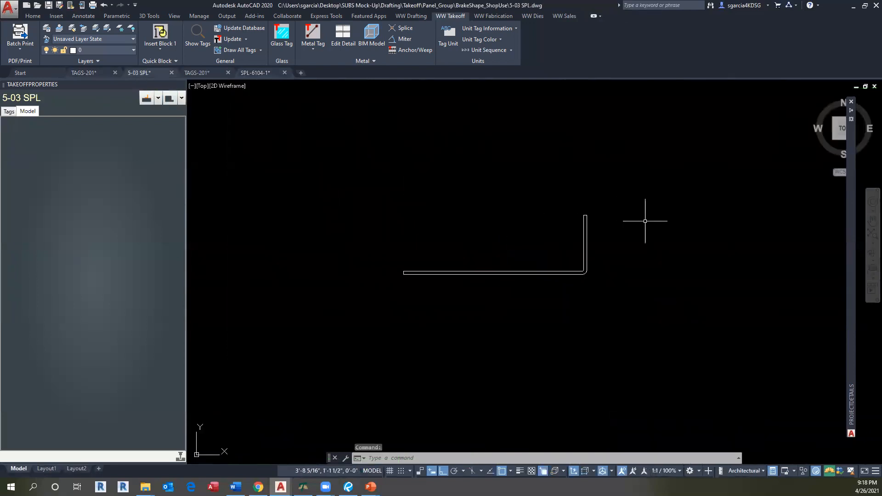
{"action": "mouse_move", "coordinate": [716, 224]}
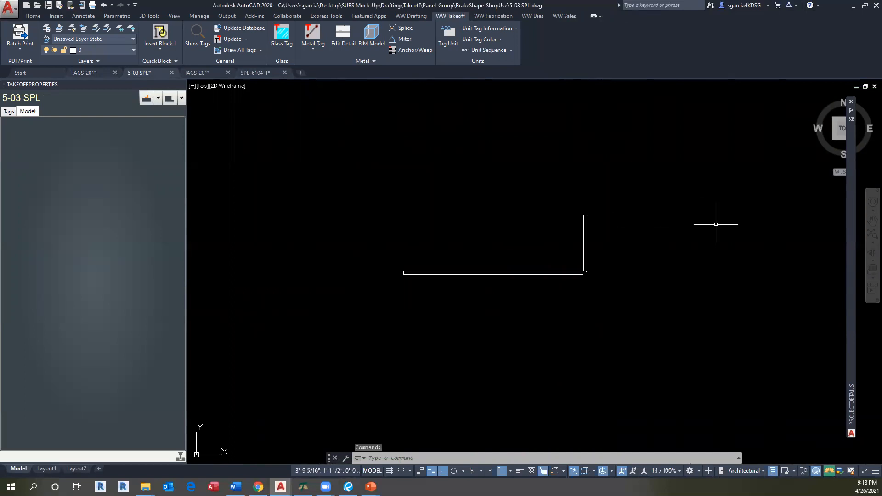
{"action": "mouse_move", "coordinate": [657, 251]}
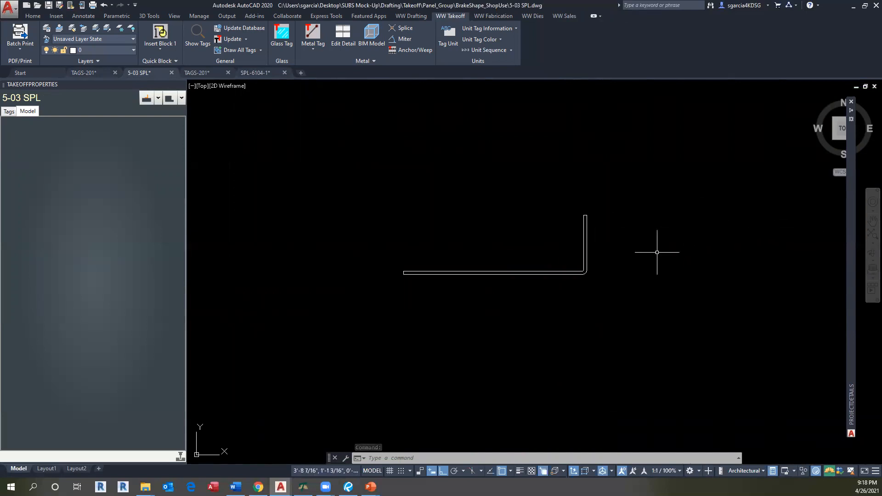
{"action": "mouse_move", "coordinate": [238, 395]}
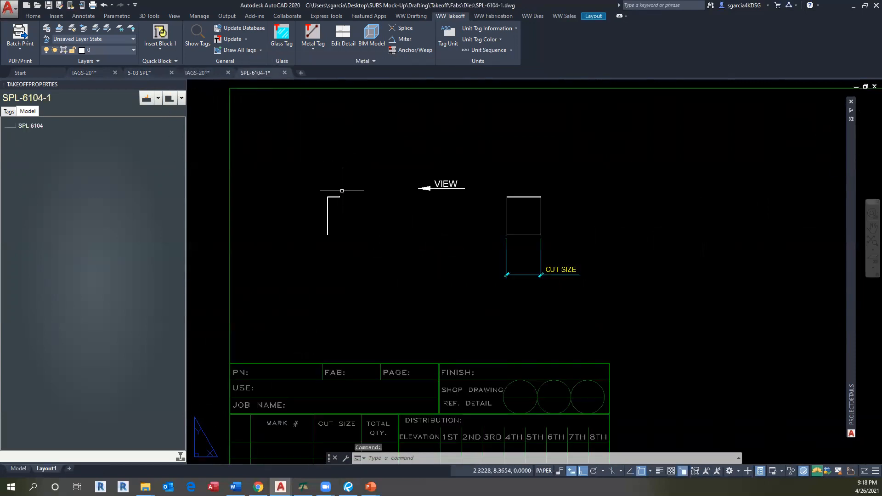
{"action": "mouse_move", "coordinate": [332, 169]}
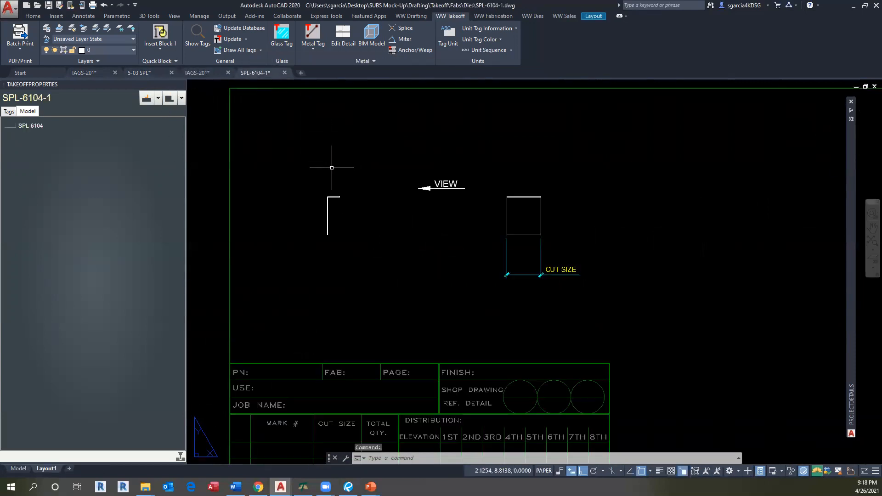
{"action": "mouse_move", "coordinate": [329, 169]}
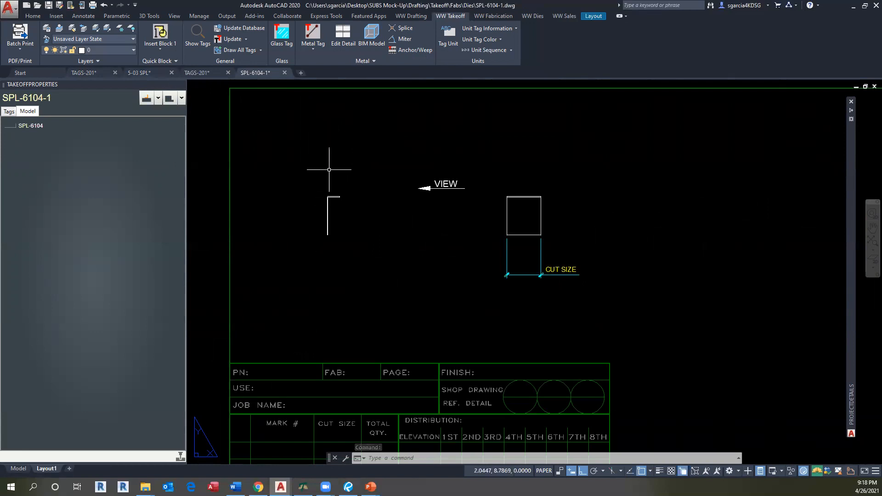
{"action": "mouse_move", "coordinate": [351, 184]}
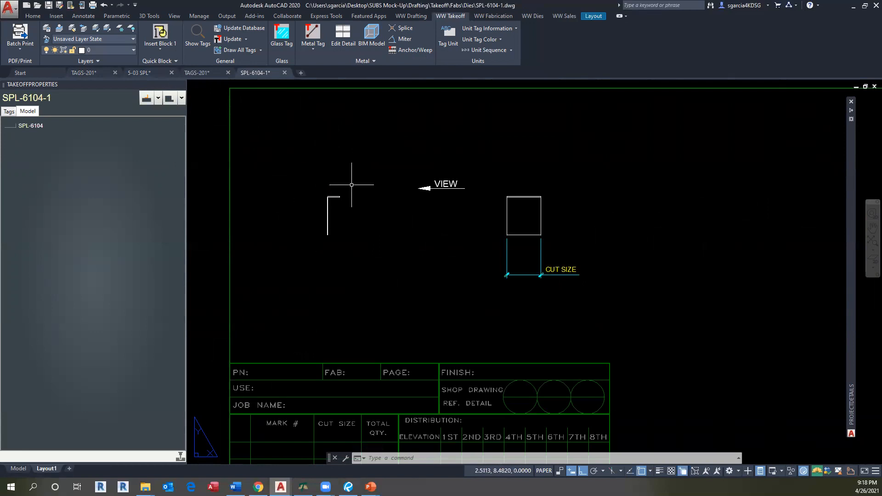
{"action": "mouse_move", "coordinate": [406, 219]}
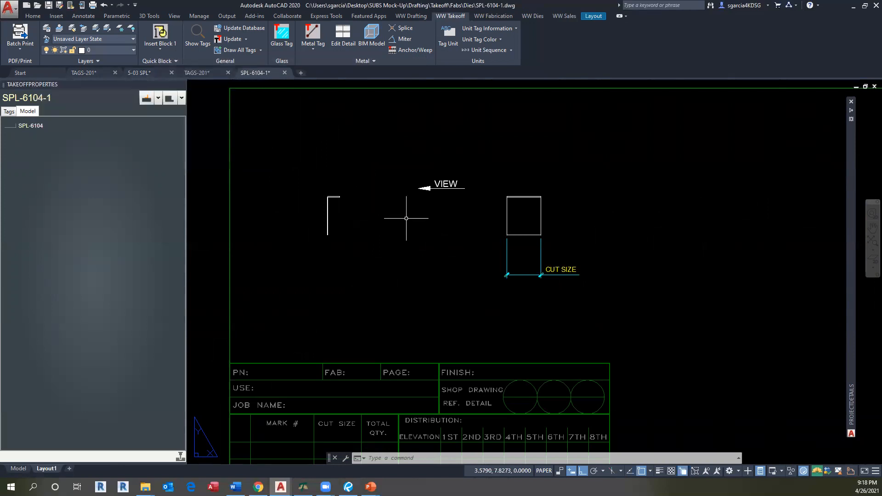
{"action": "left_click", "coordinate": [138, 72]}
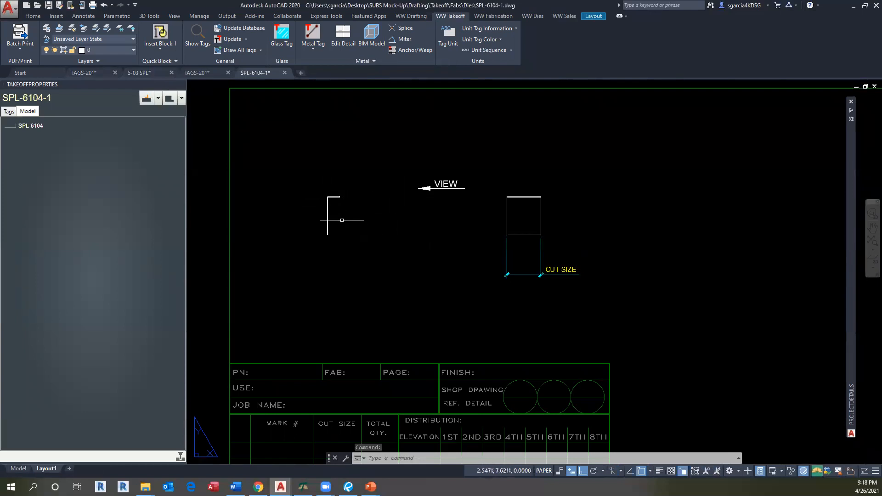
{"action": "mouse_move", "coordinate": [362, 204]}
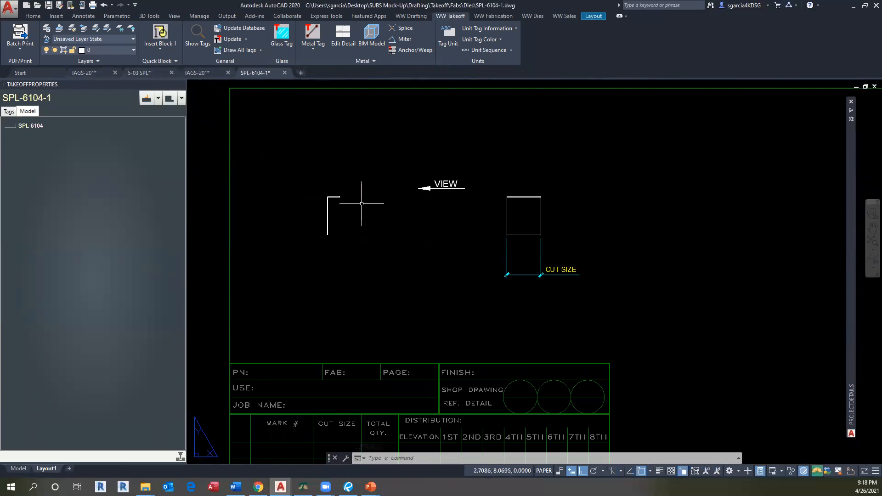
{"action": "left_click", "coordinate": [139, 72]}
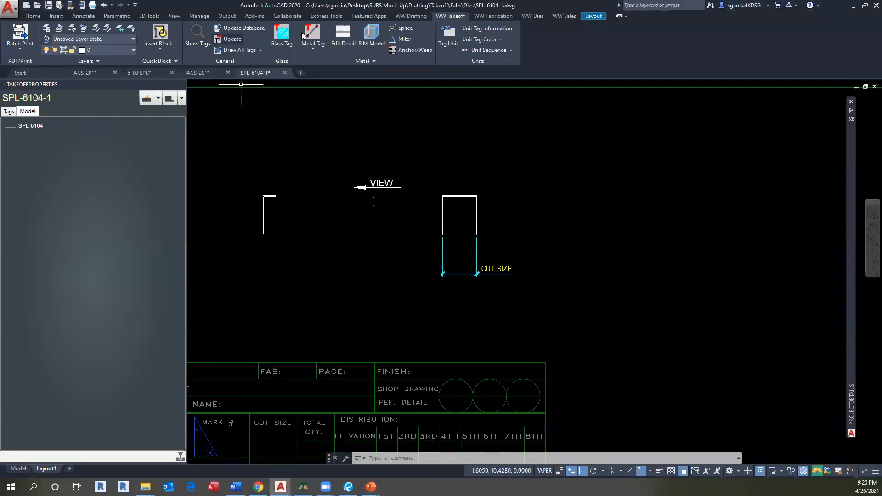
{"action": "mouse_move", "coordinate": [462, 198]}
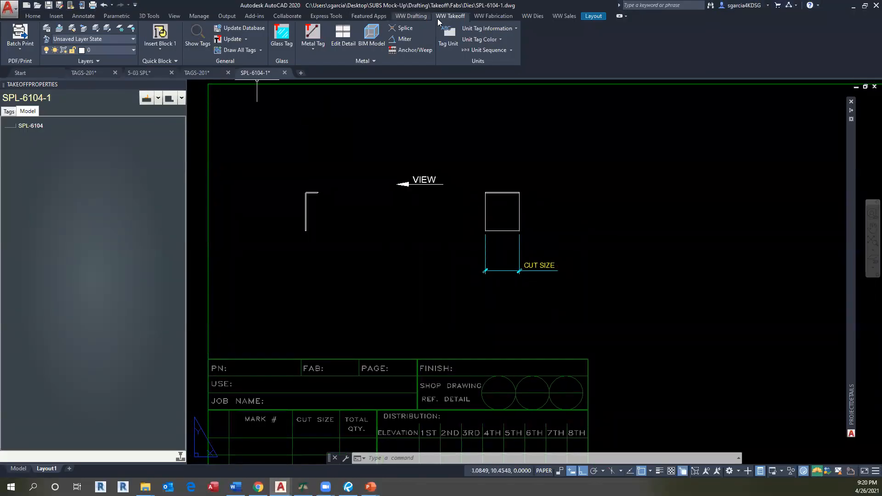
Step: Add linear dimensions 2 1/4" and 23/32" to the L-shaped brake profile
{"action": "left_click", "coordinate": [411, 17]}
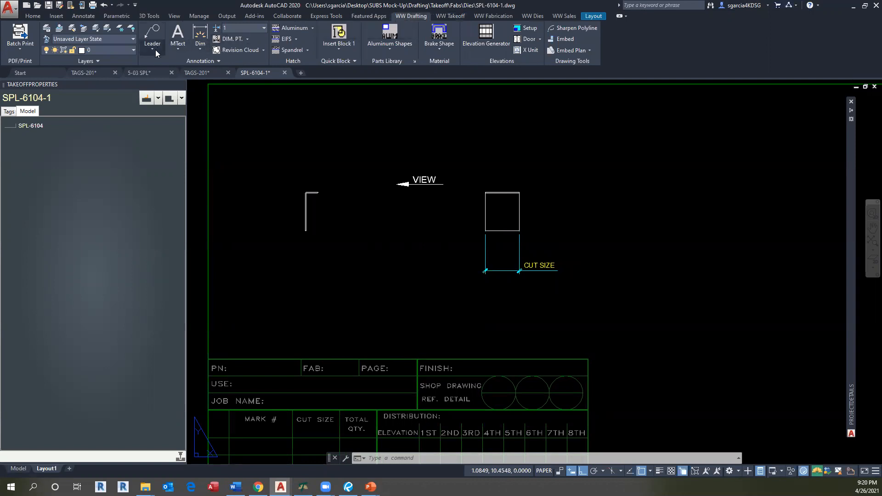
{"action": "left_click", "coordinate": [201, 35]}
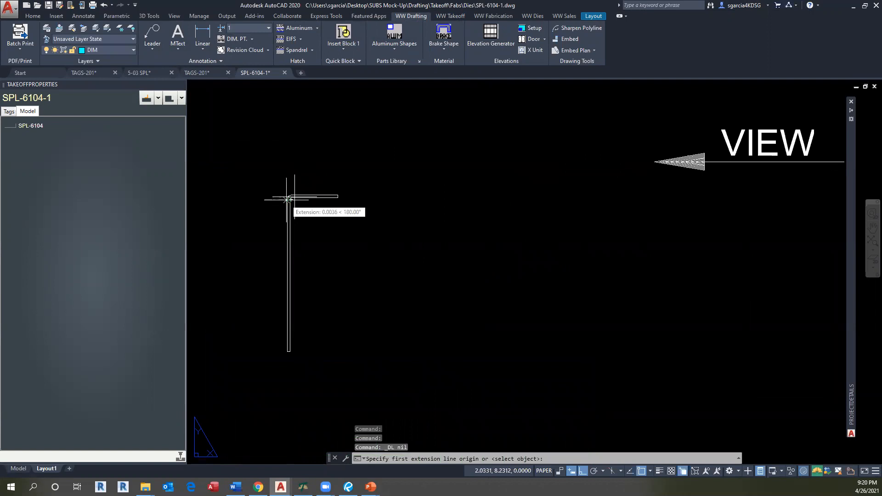
{"action": "left_click", "coordinate": [287, 198]}
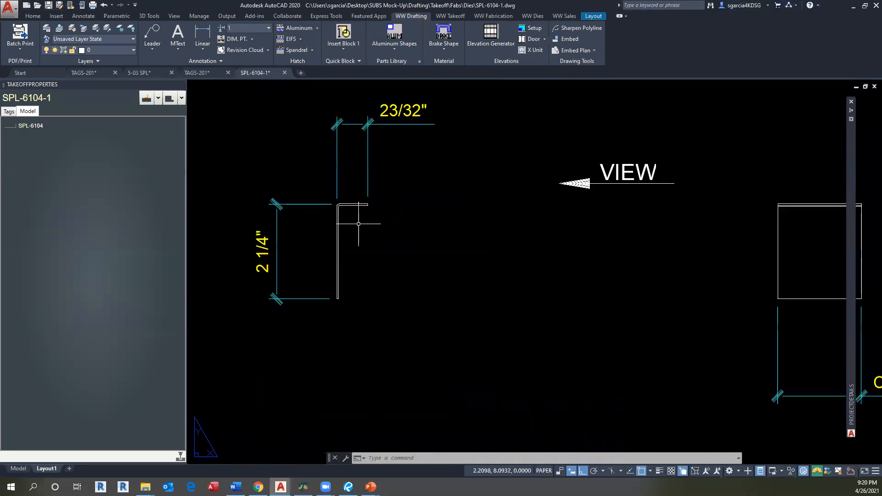
{"action": "mouse_move", "coordinate": [335, 223]}
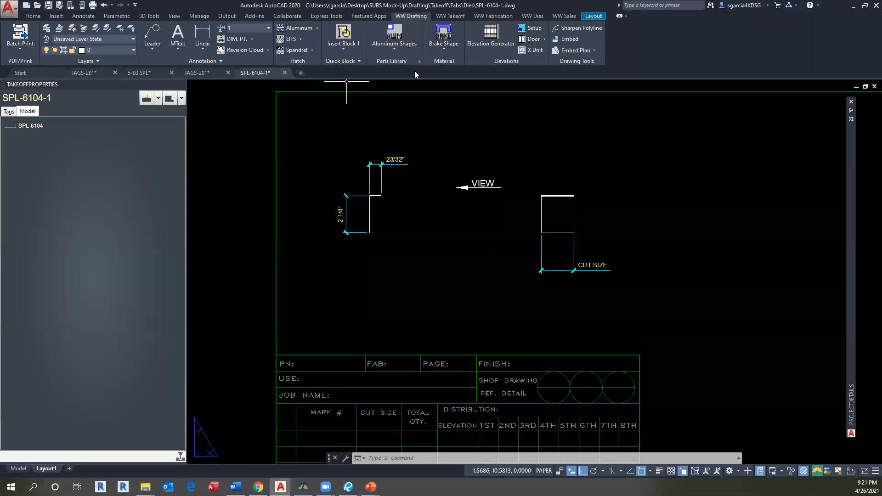
{"action": "mouse_move", "coordinate": [314, 28]}
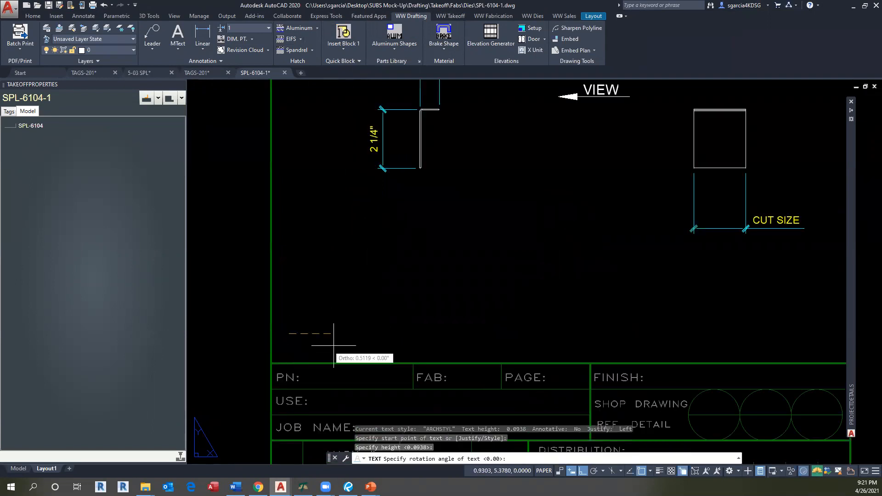
Step: Add single-line note 0.040" ALUMINUM THICKNESS, correcting the spelling of THICKNESS
{"action": "type", "text": "0"}
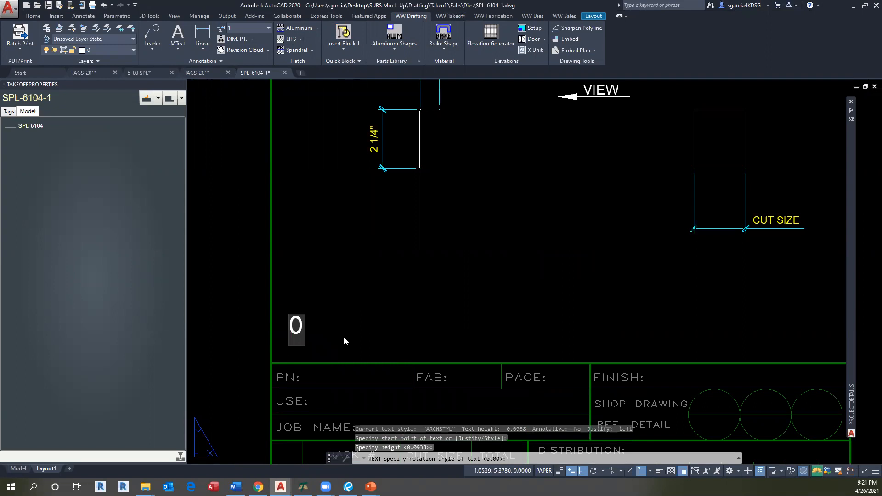
{"action": "type", "text": ".040\" THICKN"}
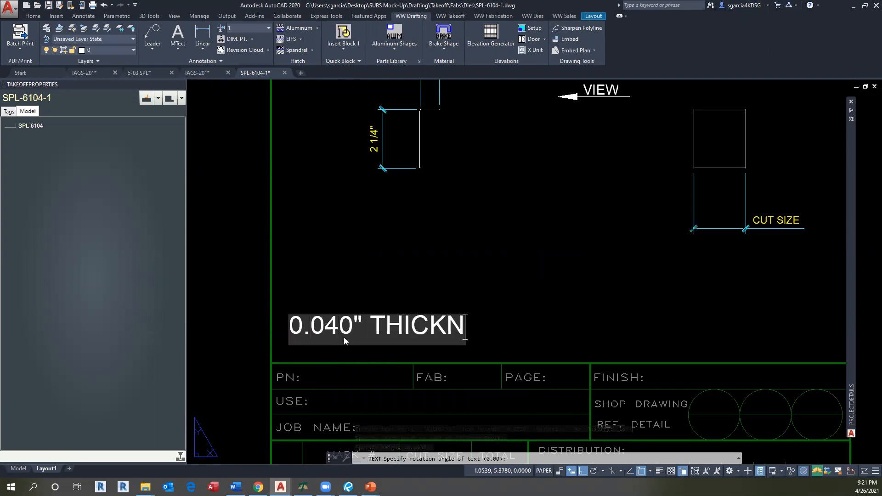
{"action": "type", "text": "ES"}
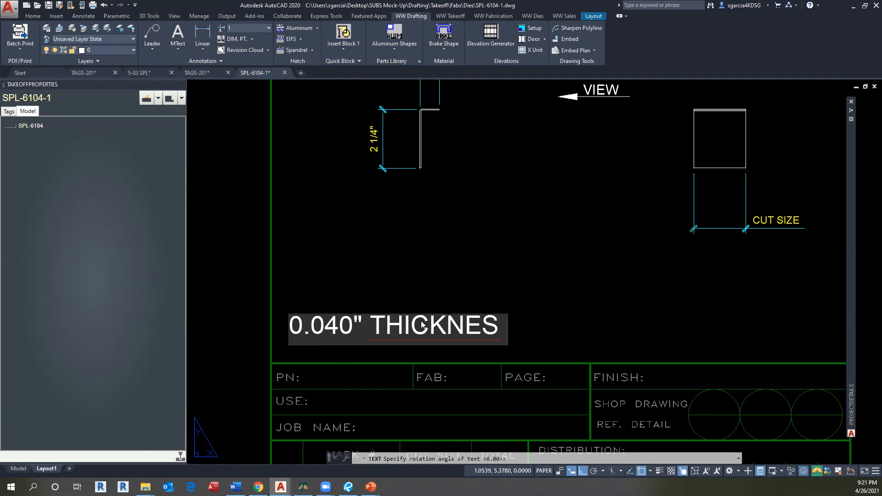
{"action": "right_click", "coordinate": [423, 327]}
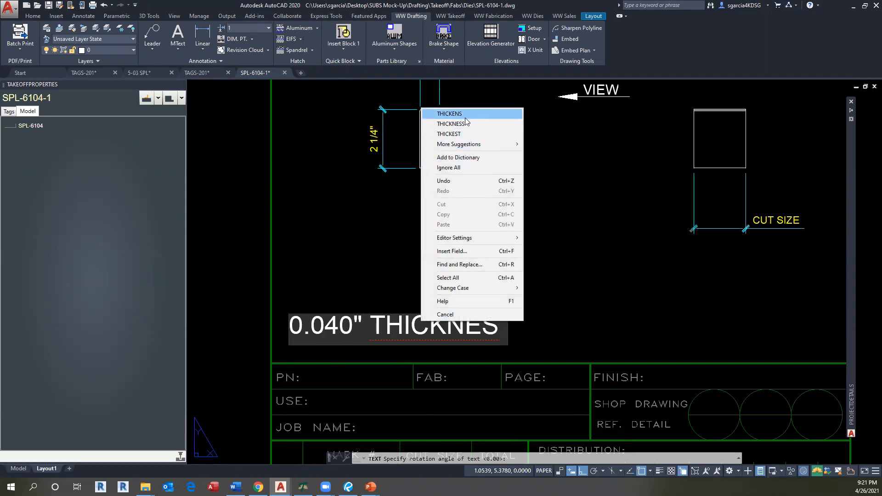
{"action": "left_click", "coordinate": [458, 123]}
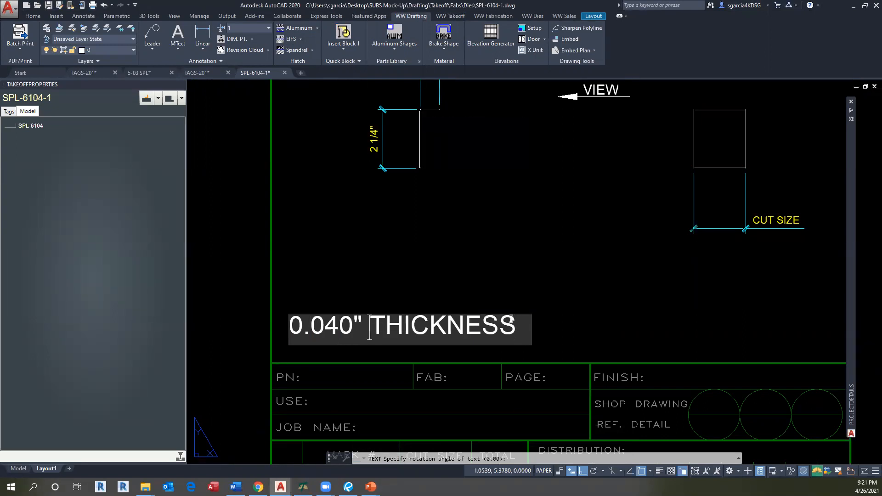
{"action": "type", "text": "ALUMINUM"}
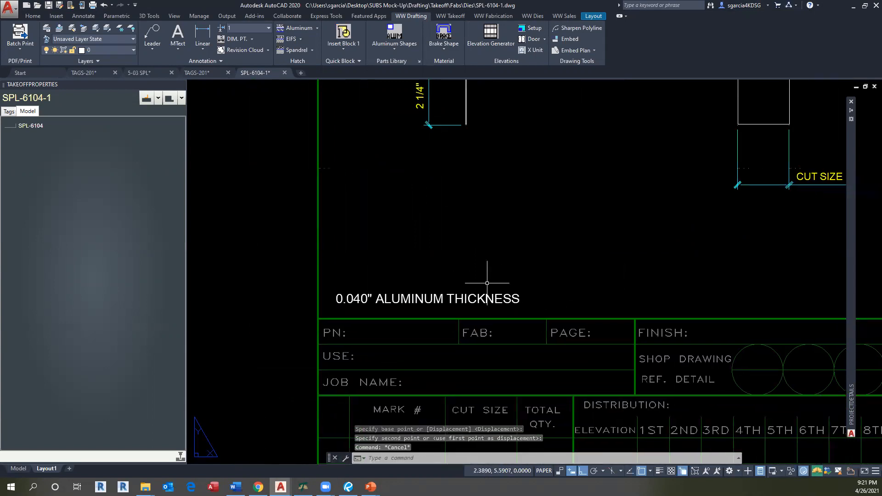
{"action": "mouse_move", "coordinate": [416, 299]}
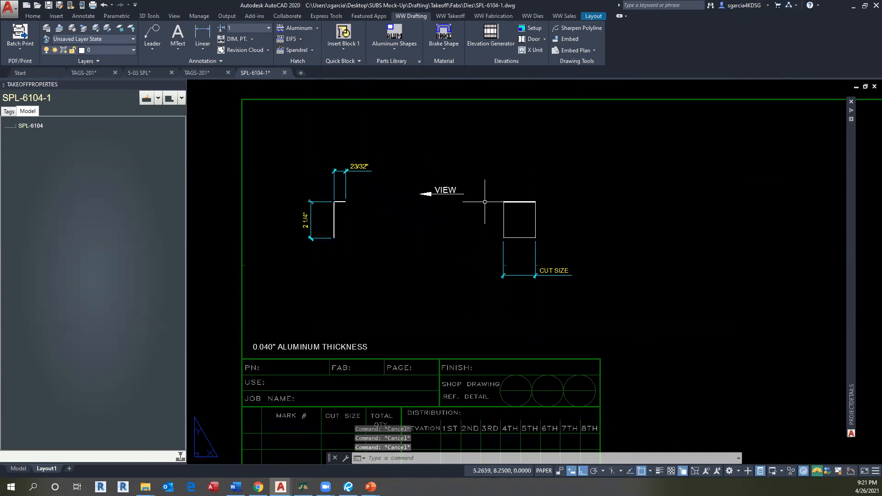
{"action": "mouse_move", "coordinate": [294, 180]}
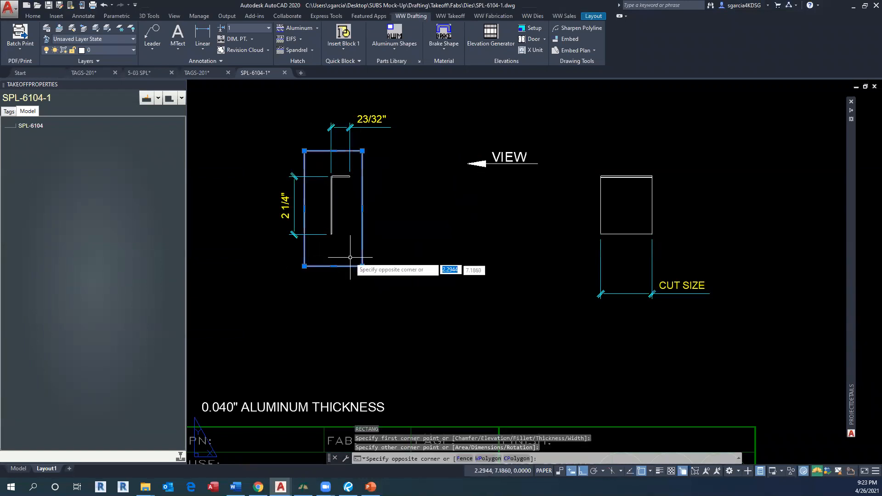
Step: Close the rectangle around the profile and put it on the hidden-line layer
{"action": "left_click", "coordinate": [350, 257]}
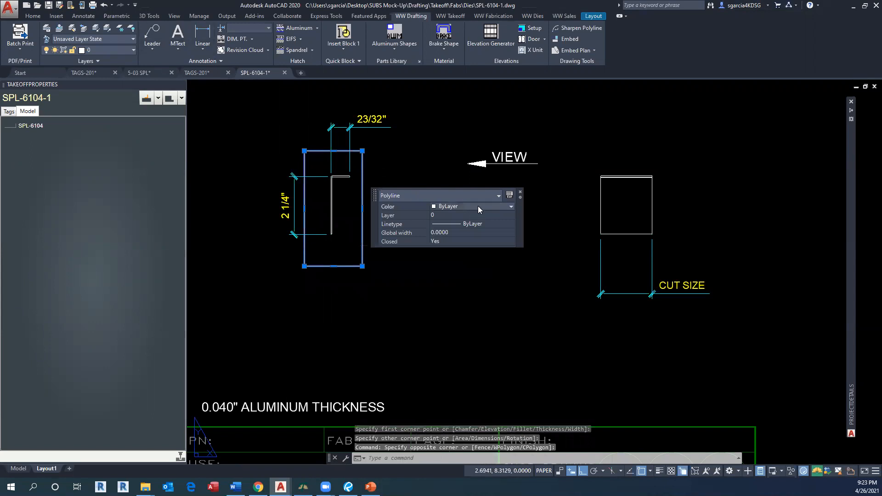
{"action": "mouse_move", "coordinate": [124, 61]}
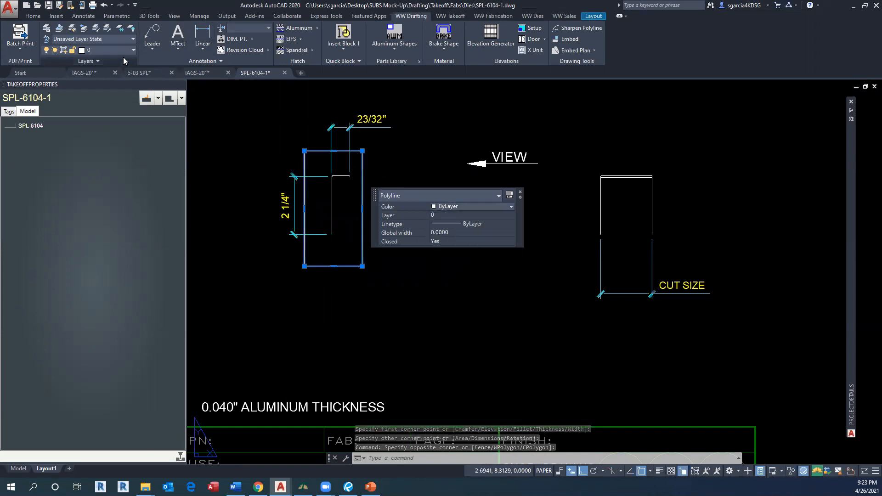
{"action": "left_click", "coordinate": [134, 50]}
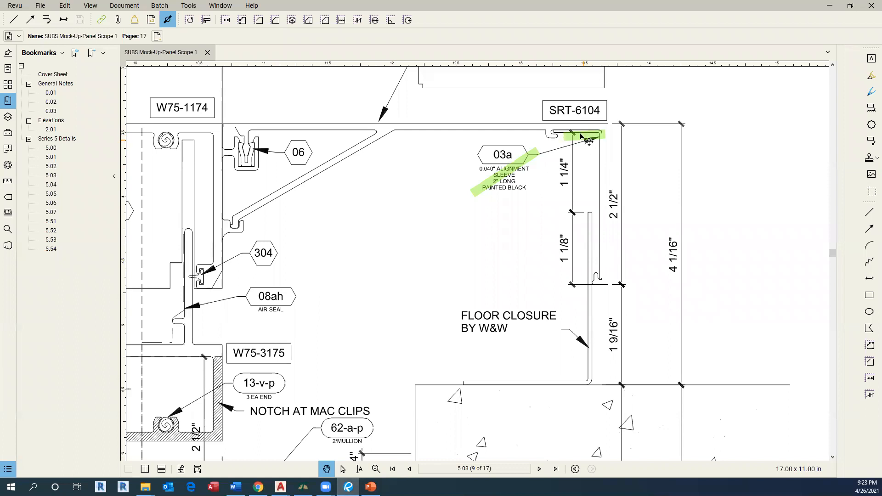
{"action": "mouse_move", "coordinate": [564, 125]}
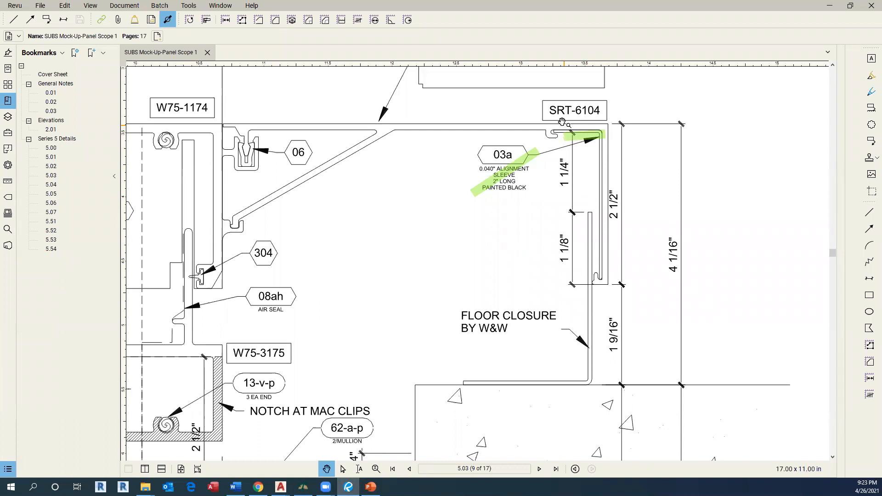
{"action": "mouse_move", "coordinate": [615, 75]}
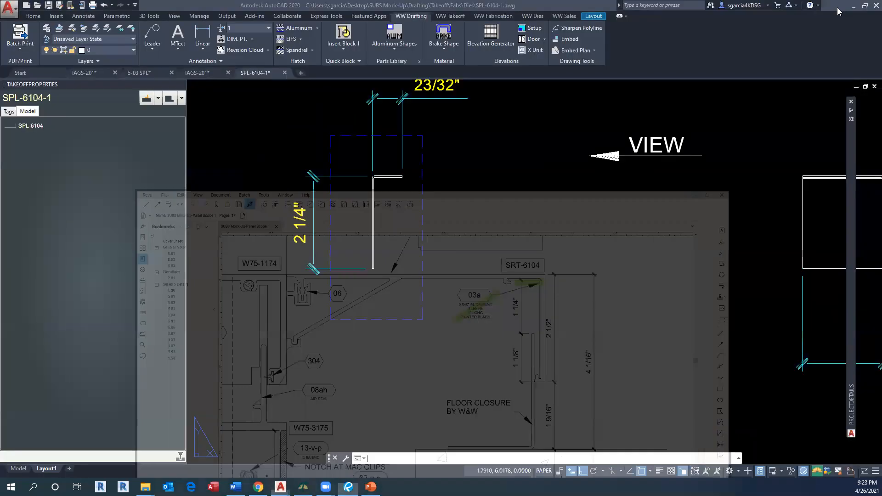
Step: Stretch the MISC1 hidden polyline's grips and add a line so it traces the profile's finish surfaces
{"action": "left_click", "coordinate": [722, 195]}
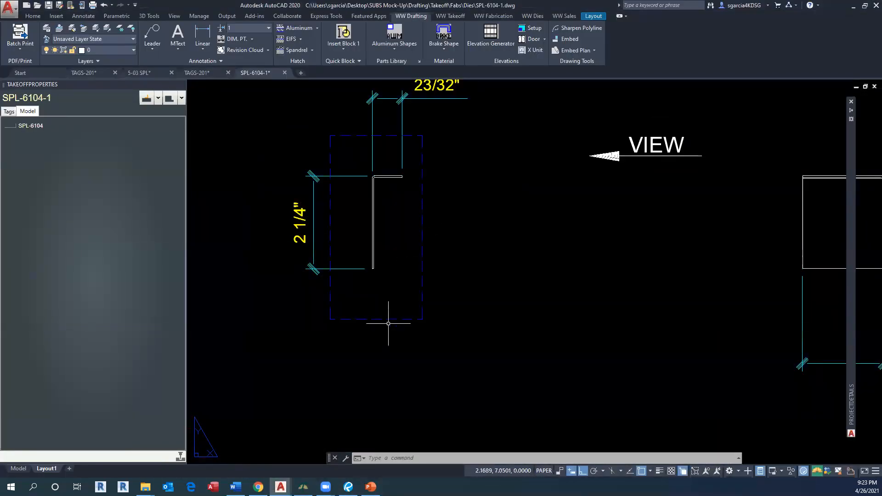
{"action": "left_click", "coordinate": [373, 269]}
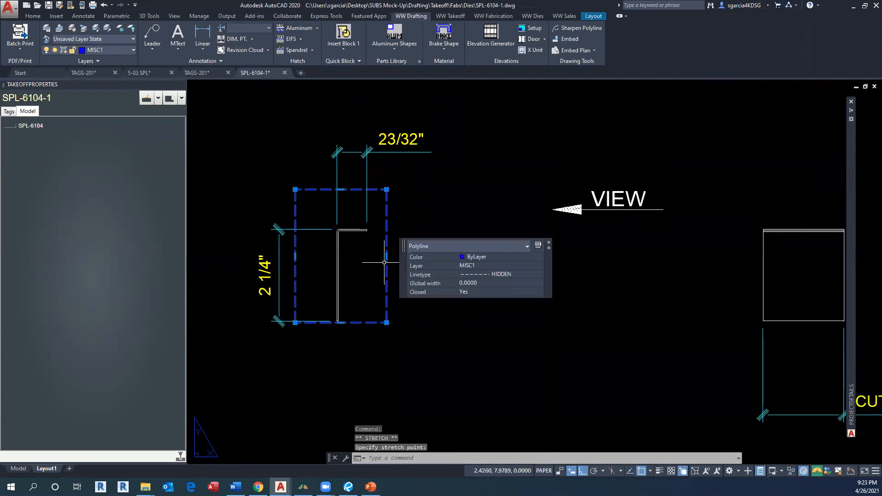
{"action": "left_click_drag", "start_coordinate": [387, 262], "coordinate": [371, 277]}
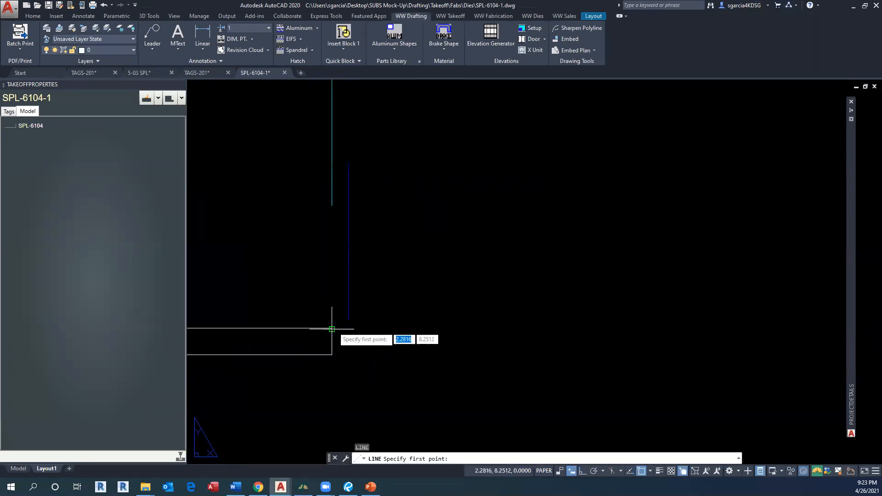
{"action": "left_click", "coordinate": [331, 328]}
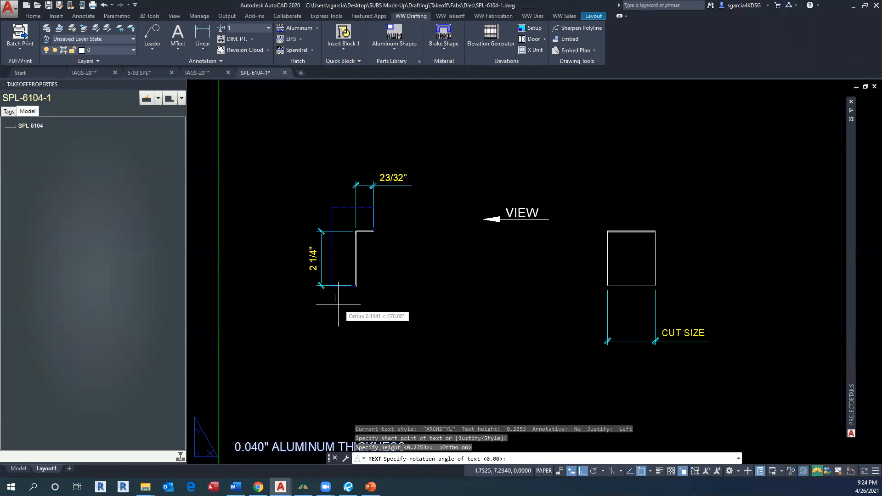
Step: Place the text FINISH THESE SURFACE beneath the brake profile
{"action": "type", "text": "F"}
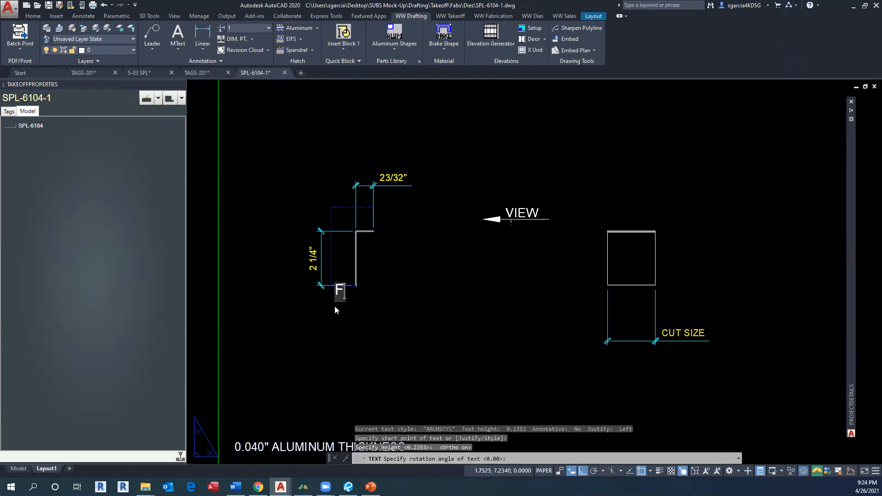
{"action": "type", "text": "INISH"}
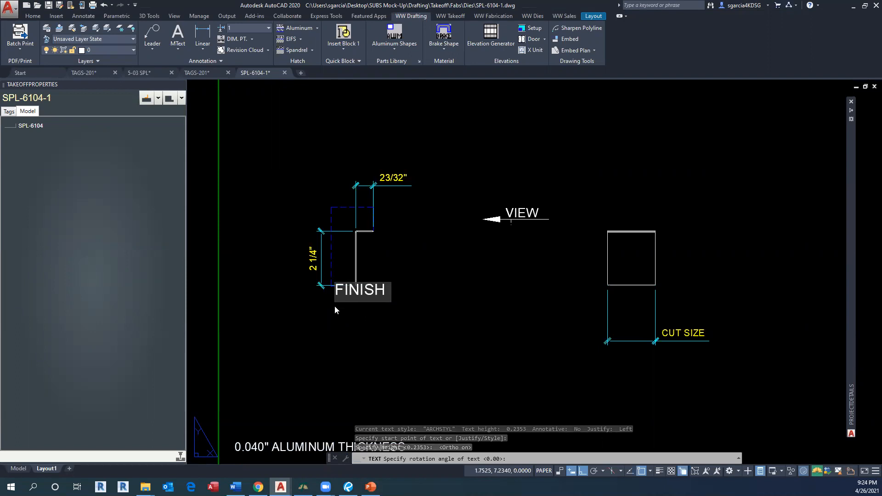
{"action": "type", "text": "THESE"}
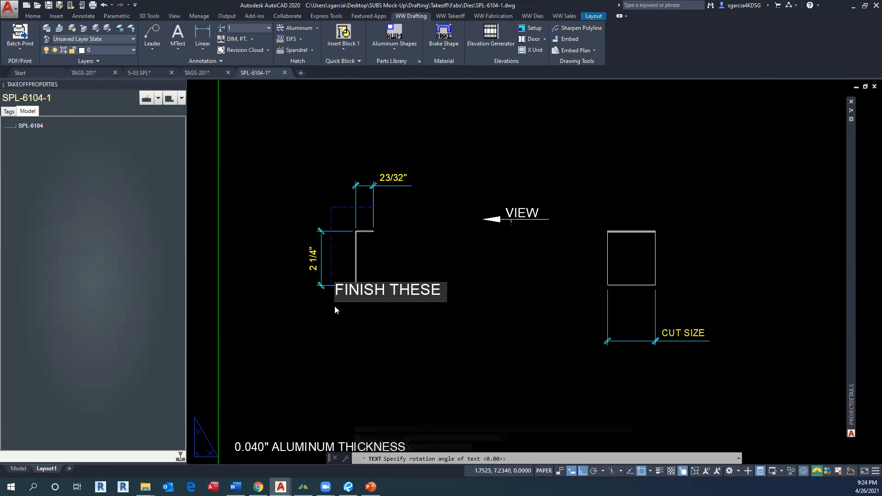
{"action": "type", "text": "SURFACE"}
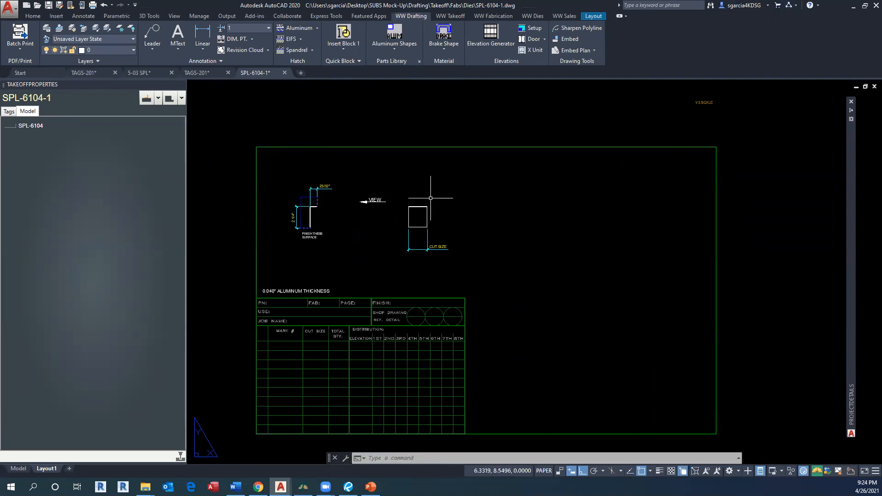
{"action": "mouse_move", "coordinate": [347, 199]}
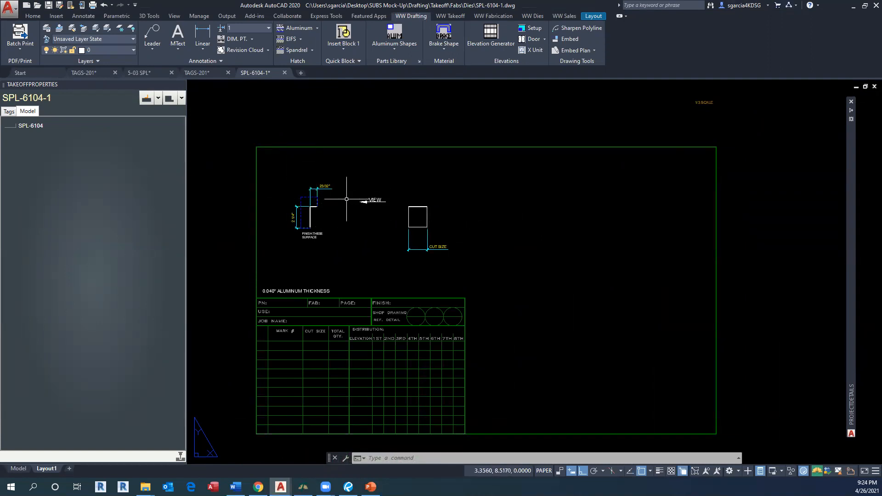
{"action": "mouse_move", "coordinate": [437, 218]}
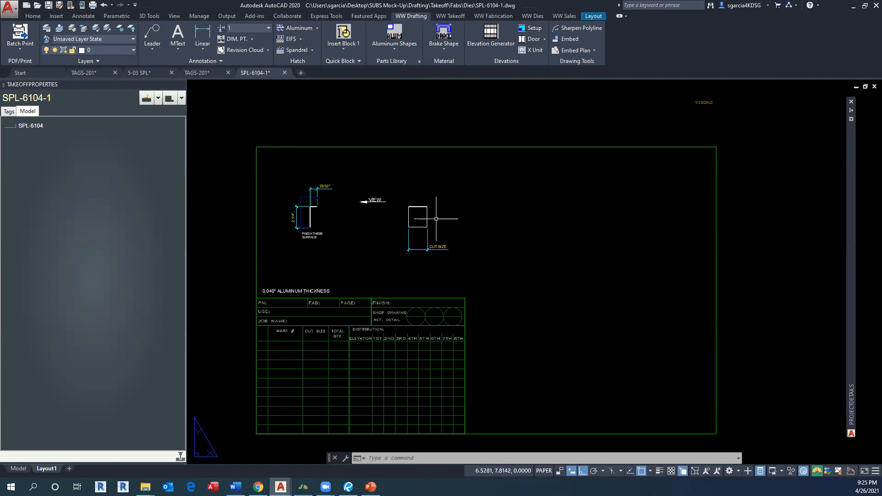
{"action": "mouse_move", "coordinate": [358, 248]}
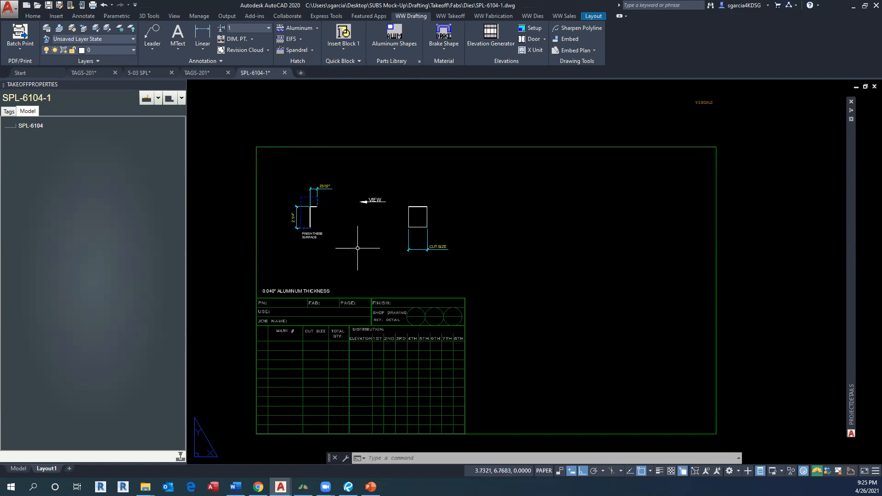
{"action": "mouse_move", "coordinate": [360, 247]}
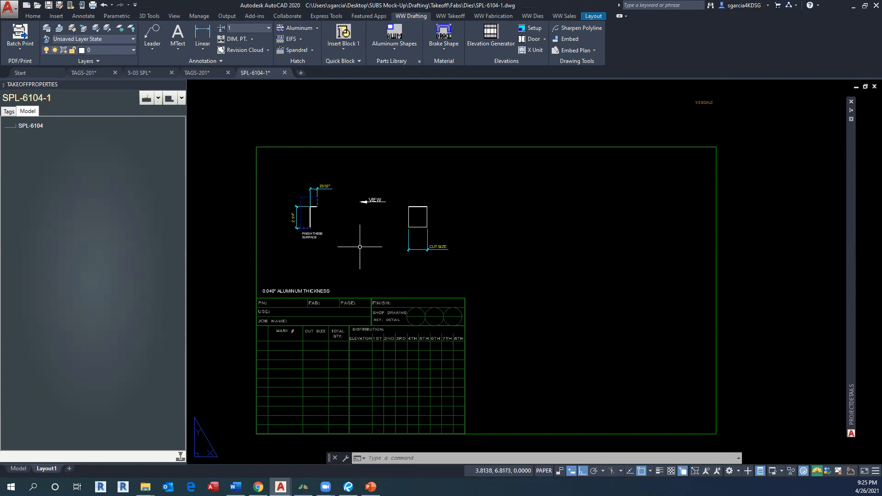
{"action": "mouse_move", "coordinate": [468, 215]}
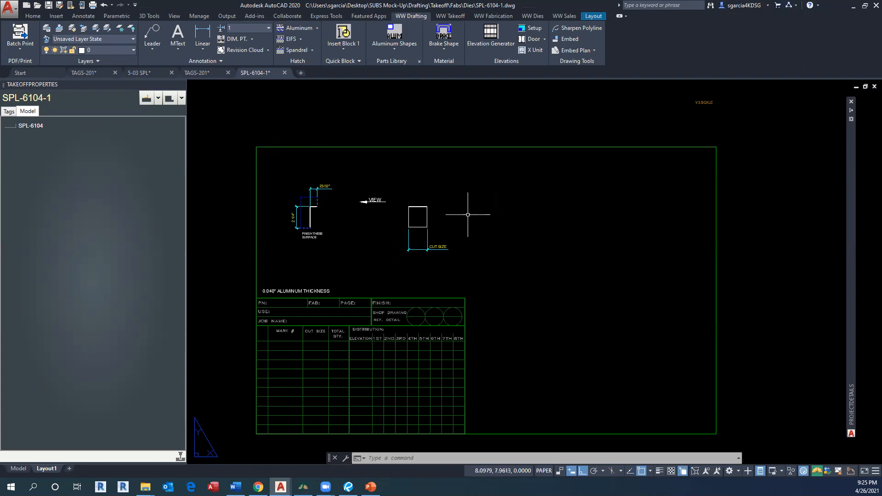
{"action": "mouse_move", "coordinate": [478, 160]}
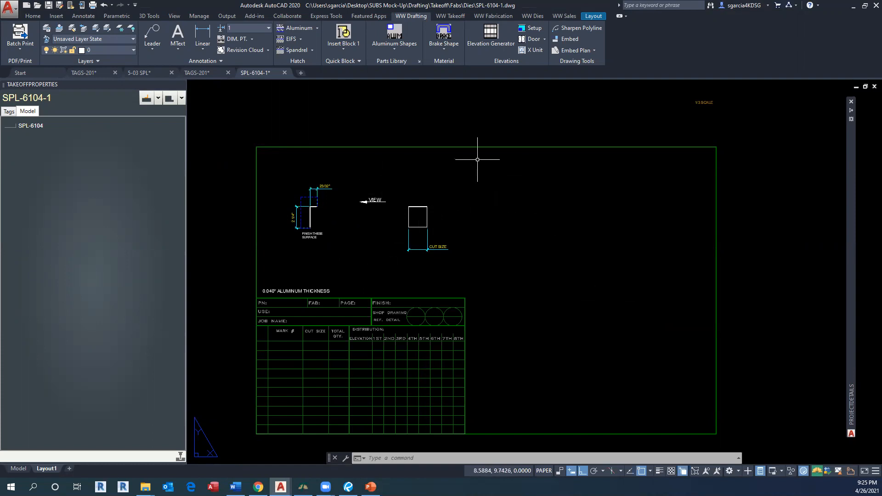
{"action": "mouse_move", "coordinate": [359, 175]}
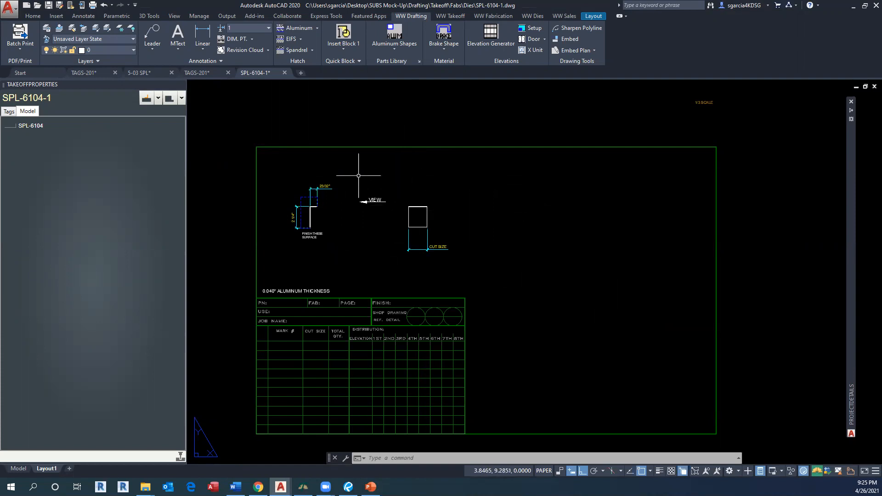
{"action": "mouse_move", "coordinate": [325, 192]}
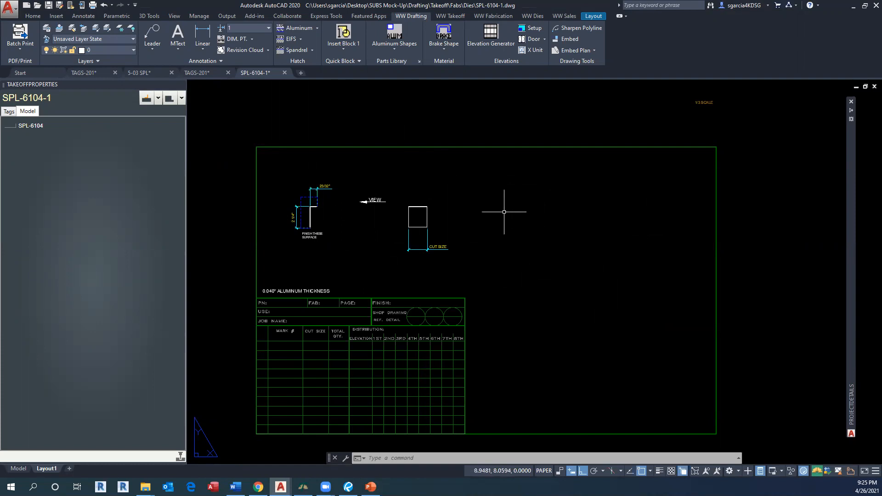
{"action": "mouse_move", "coordinate": [644, 250]}
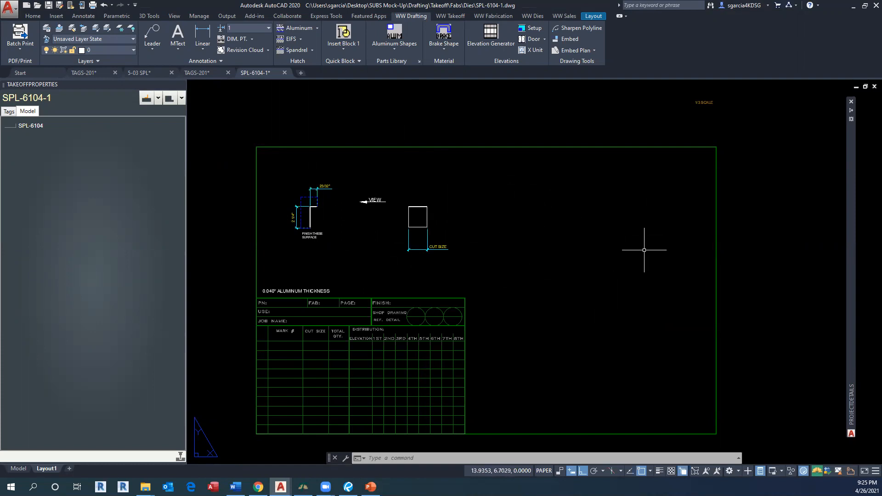
{"action": "mouse_move", "coordinate": [406, 181]}
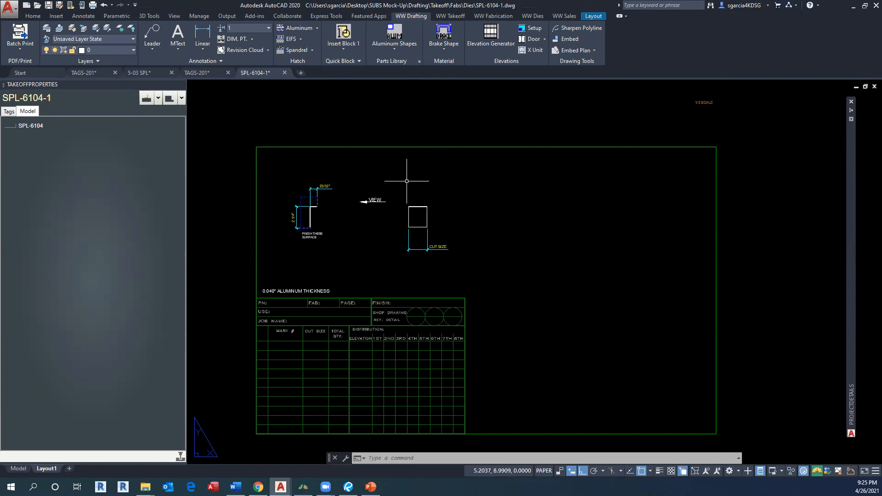
{"action": "mouse_move", "coordinate": [476, 206]}
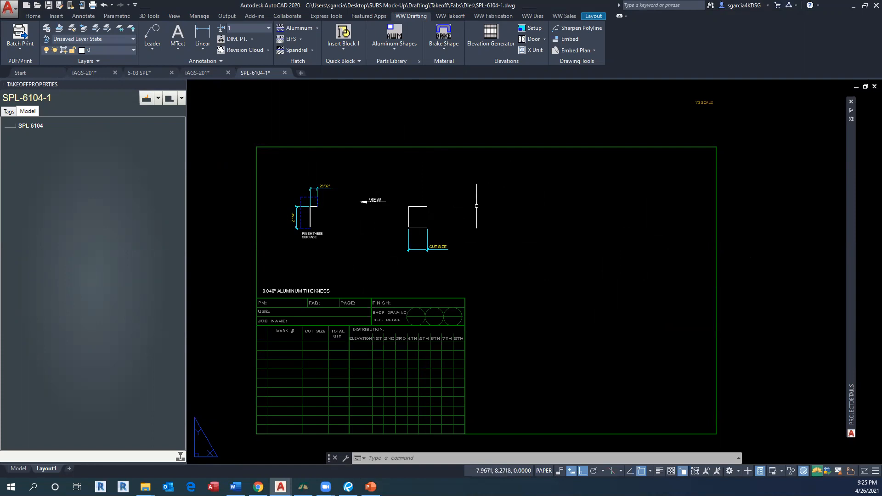
{"action": "mouse_move", "coordinate": [529, 226]}
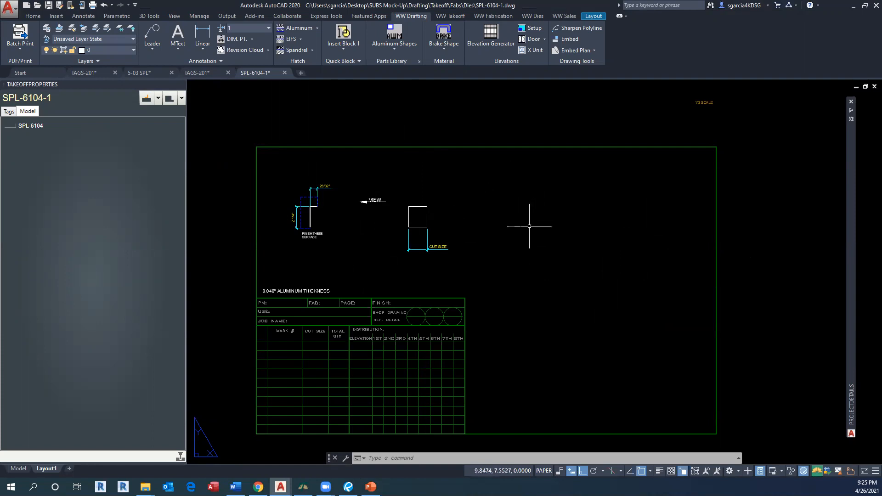
{"action": "mouse_move", "coordinate": [660, 232]}
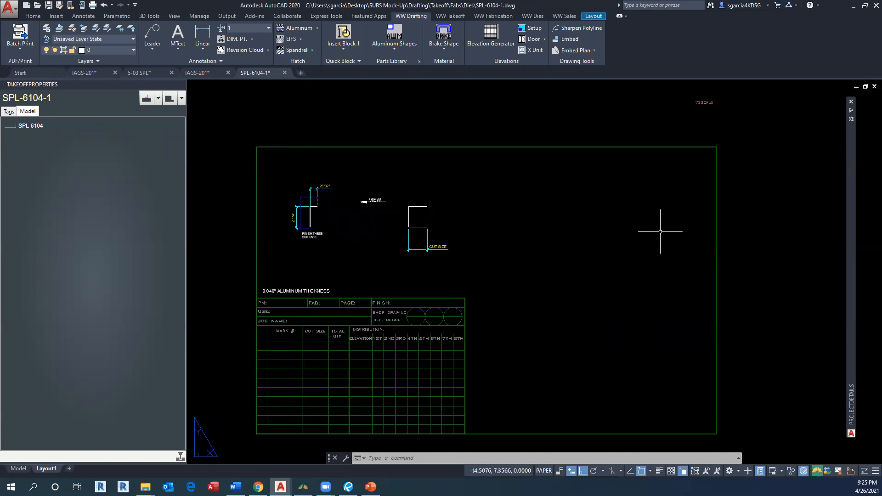